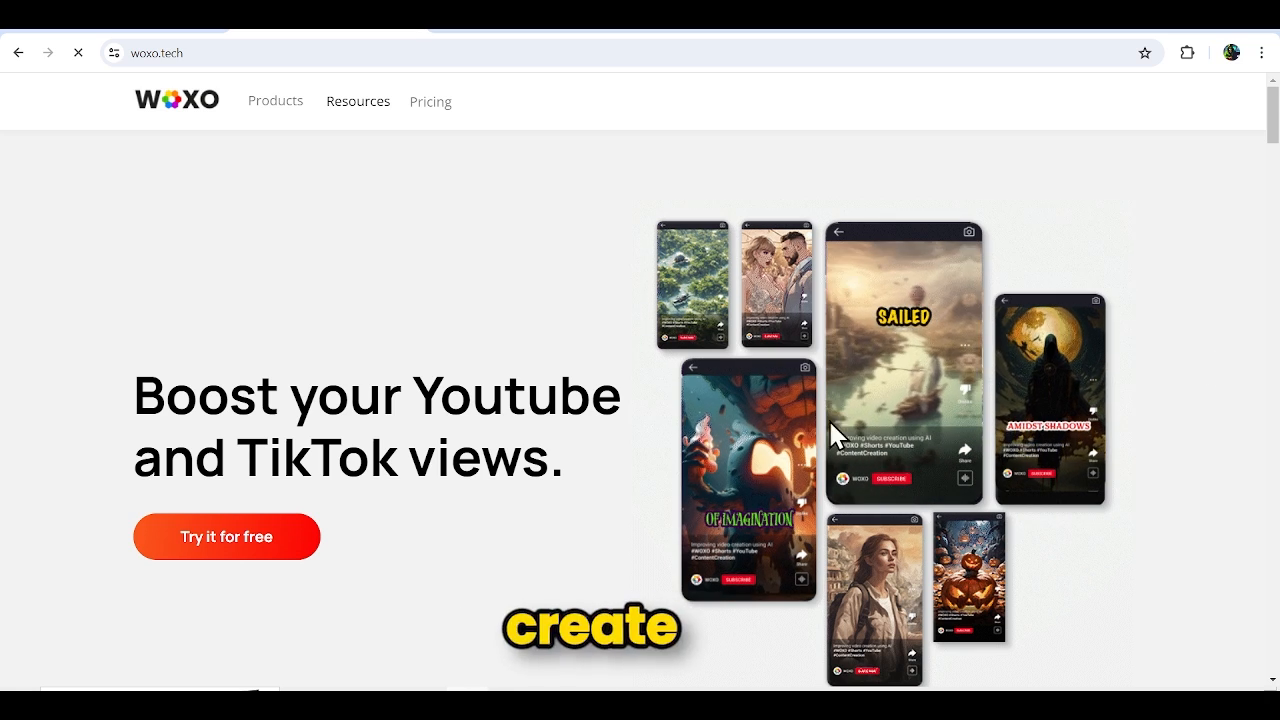
# Scroll the woxo.tech landing page and choose Try it for free to reach the dashboard
pyautogui.scroll(-3)
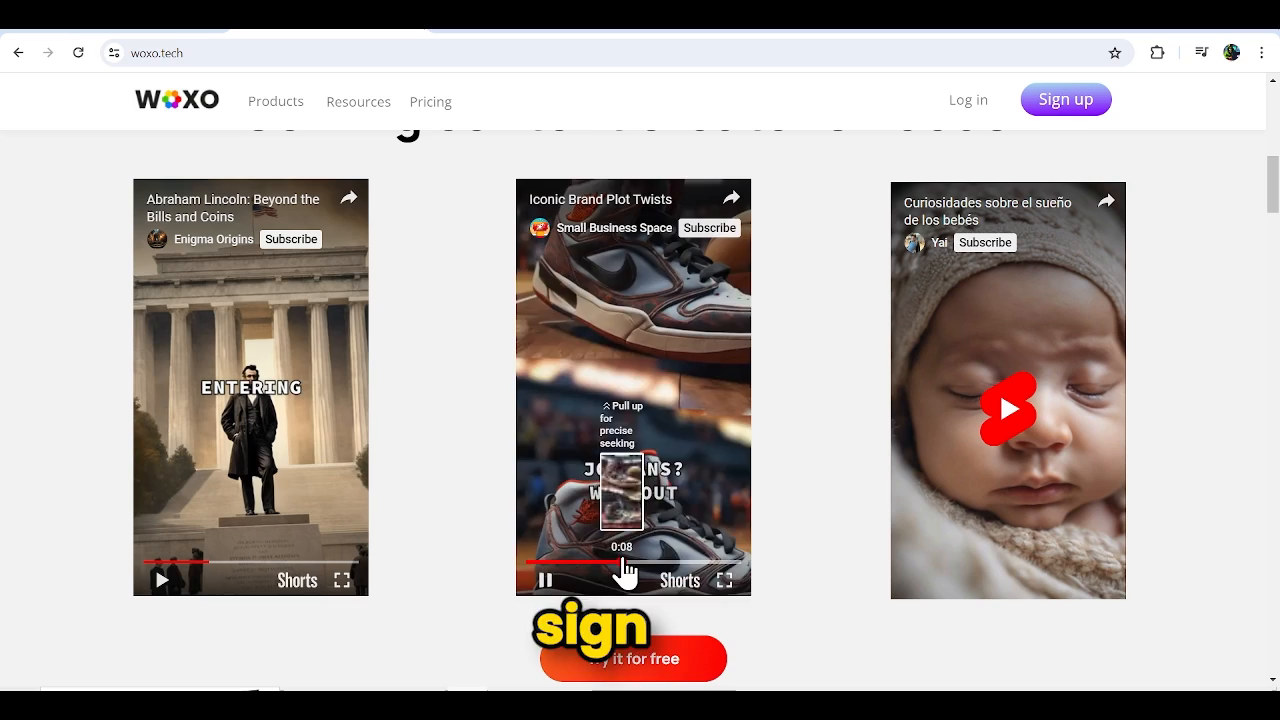
pyautogui.click(633, 658)
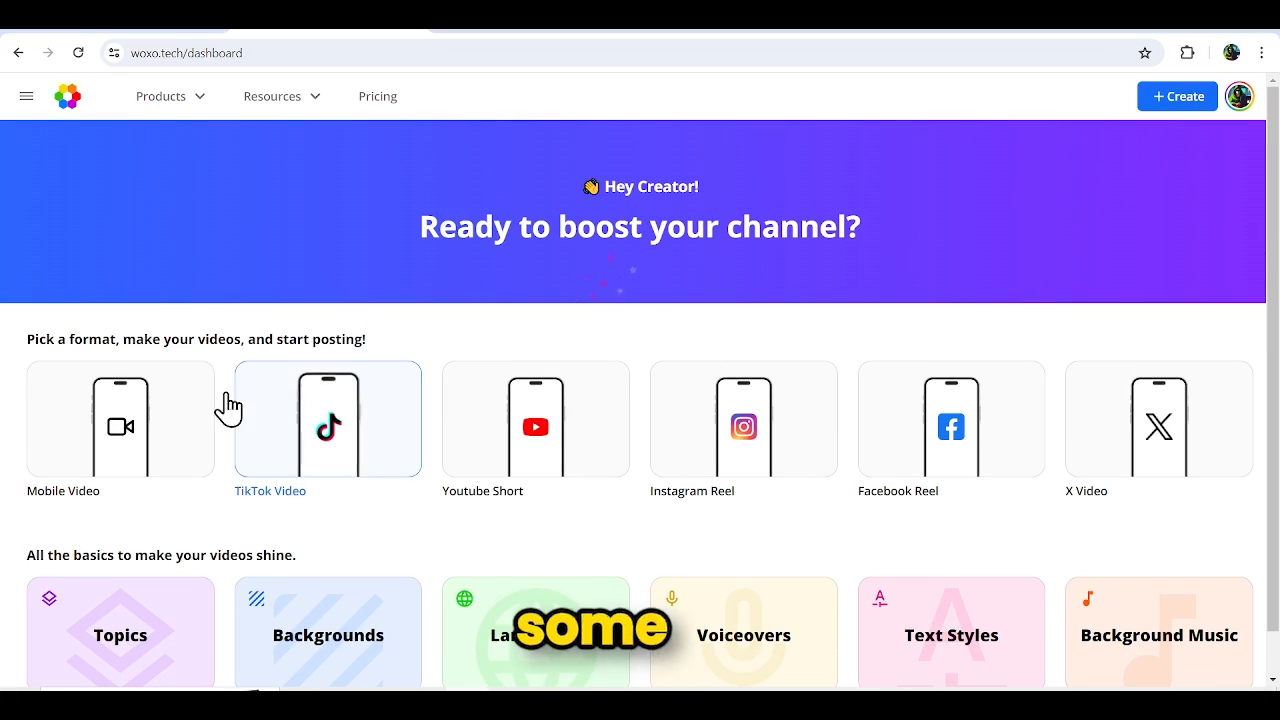
# Open the ChatGPT + Video Plugin launch page from the Products menu
pyautogui.scroll(-3)
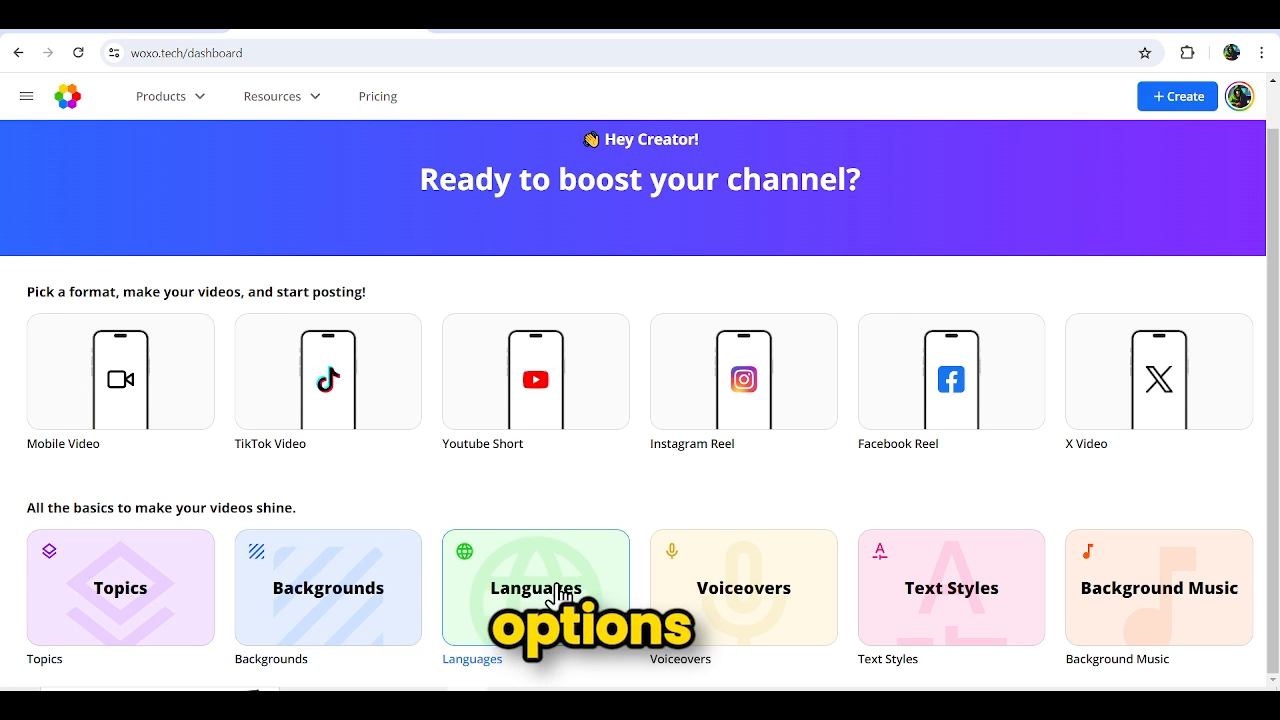
pyautogui.click(161, 95)
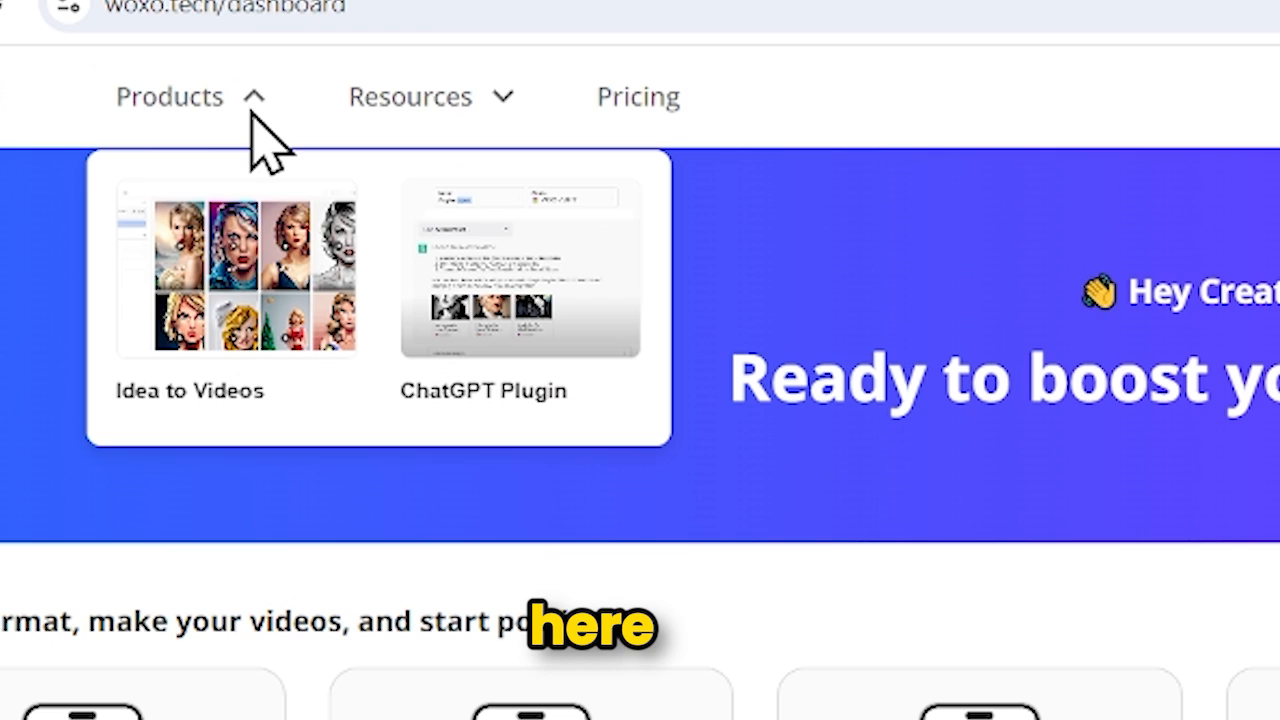
pyautogui.moveTo(240, 360)
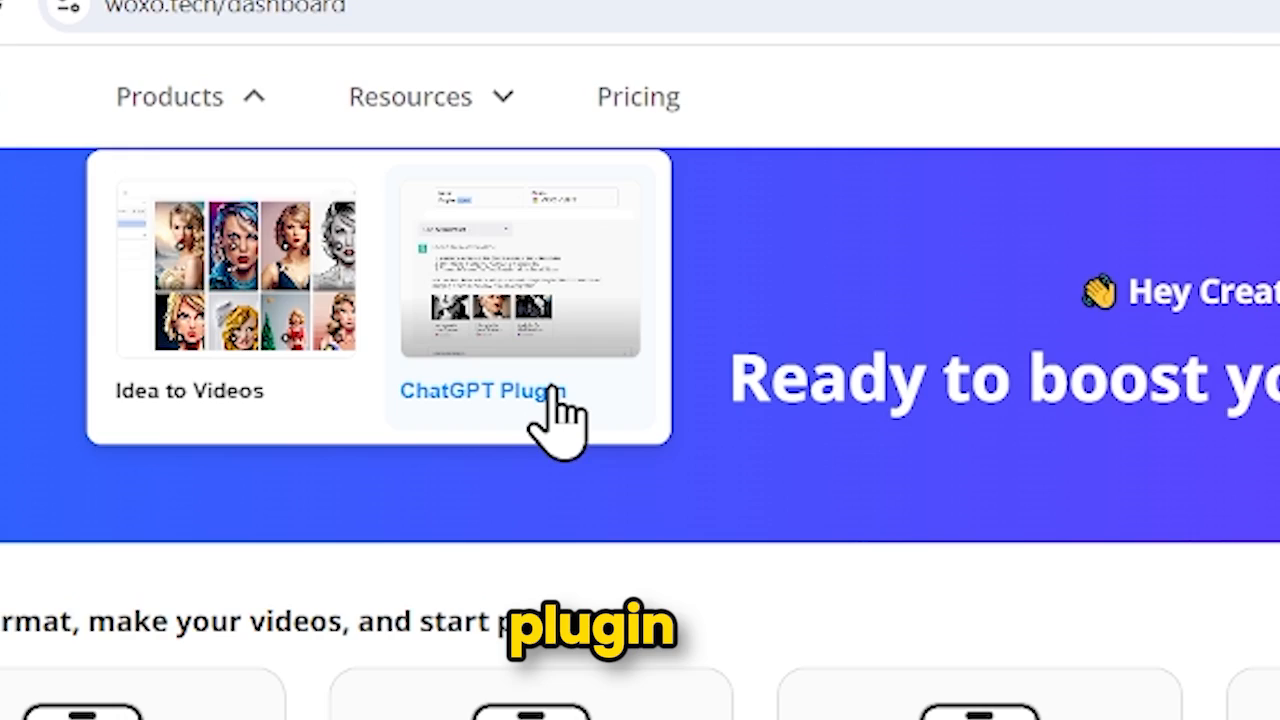
pyautogui.click(486, 390)
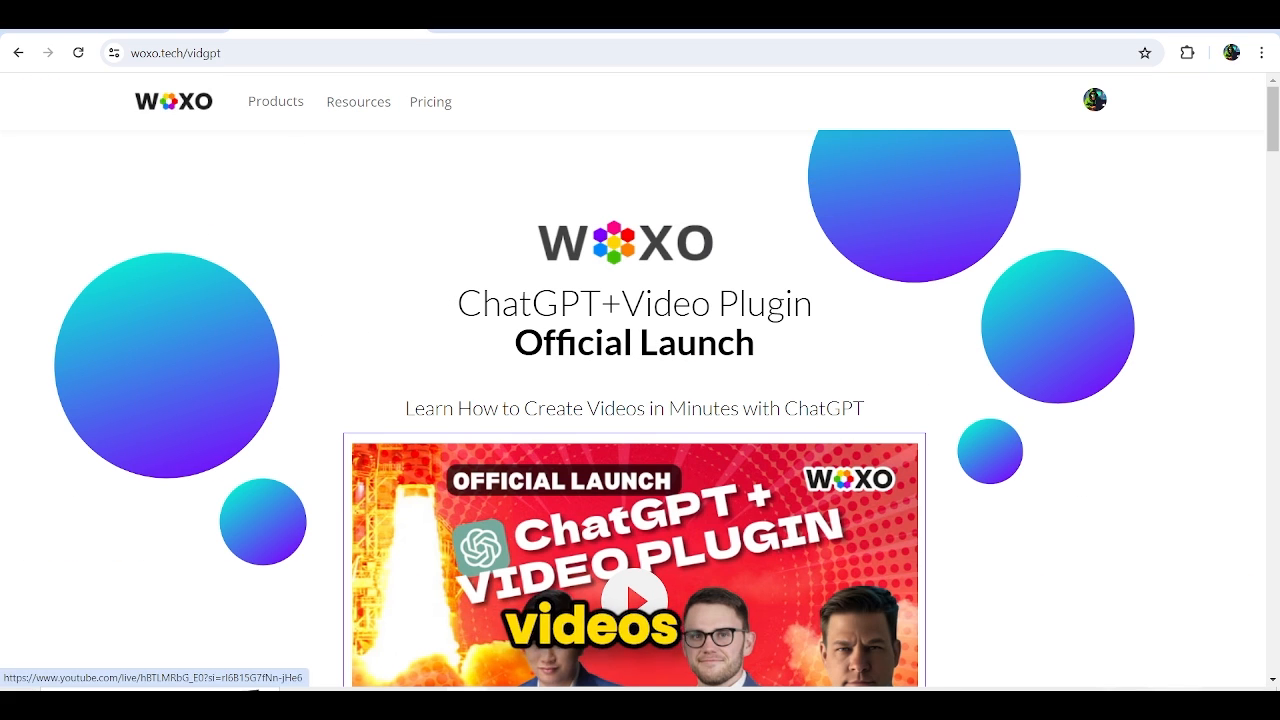
# Scroll down through the plugin page's testimonials and demo section, then back up
pyautogui.scroll(-3)
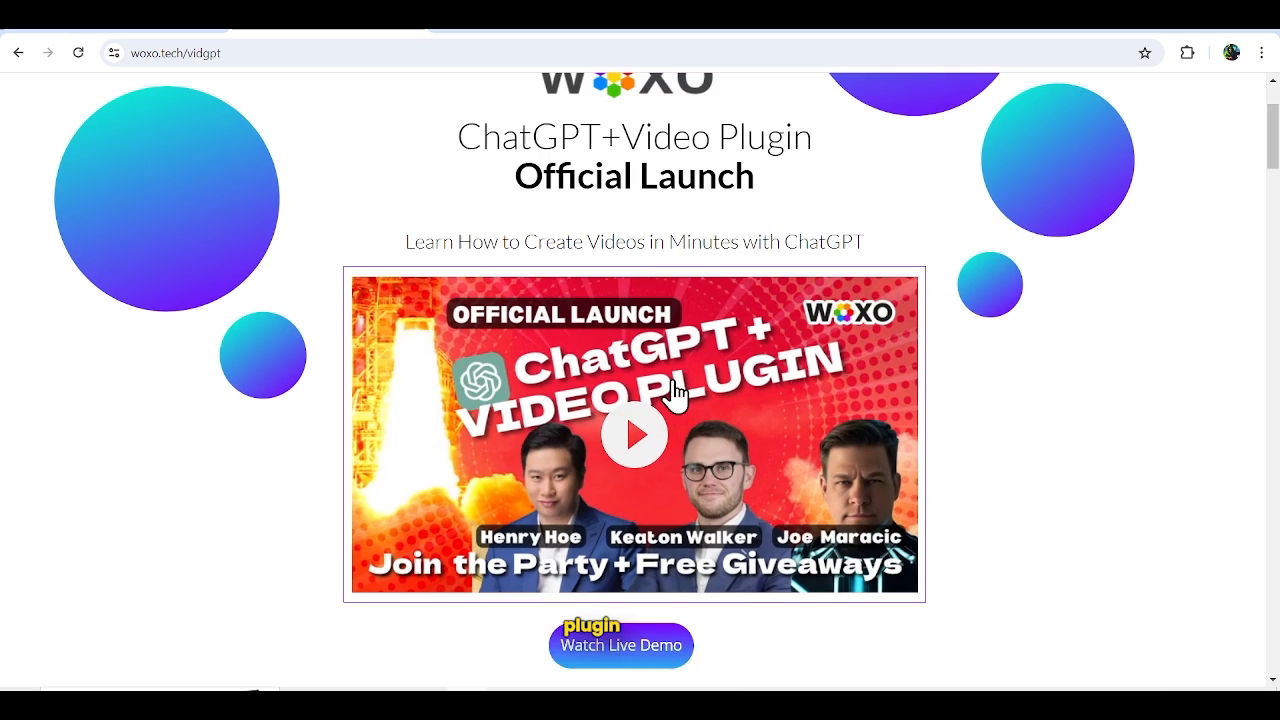
pyautogui.scroll(-3)
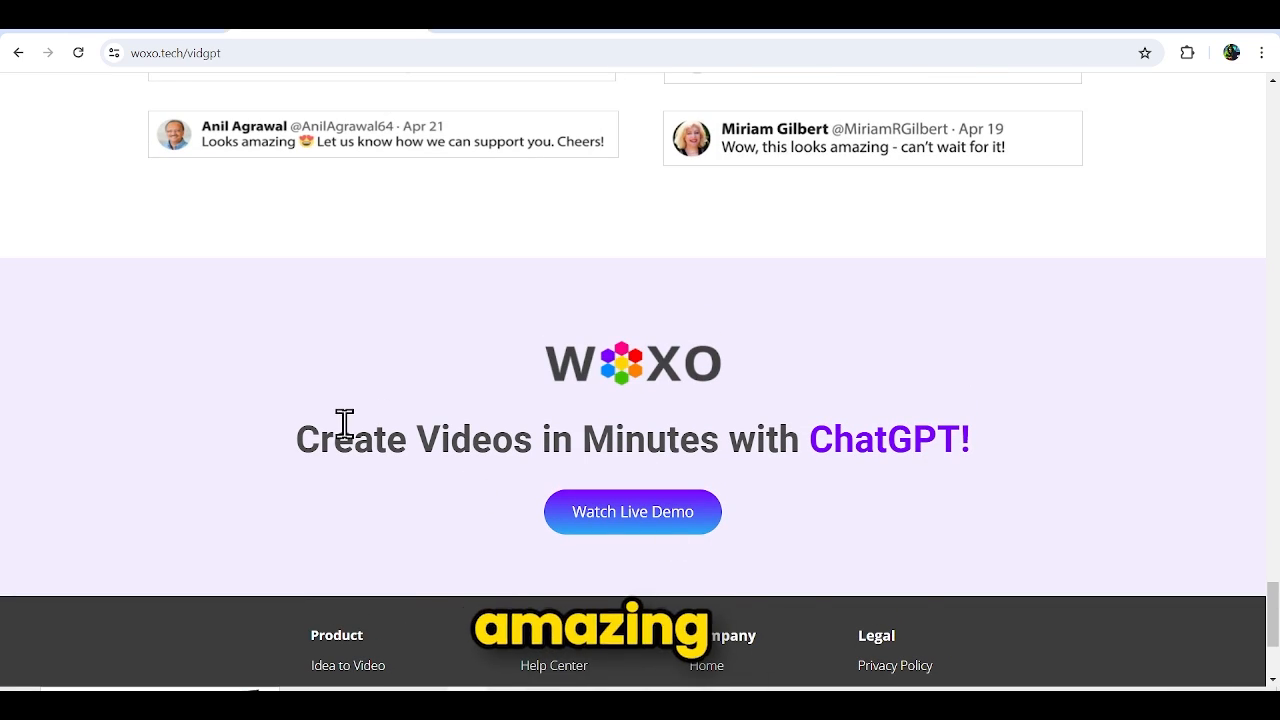
pyautogui.scroll(3)
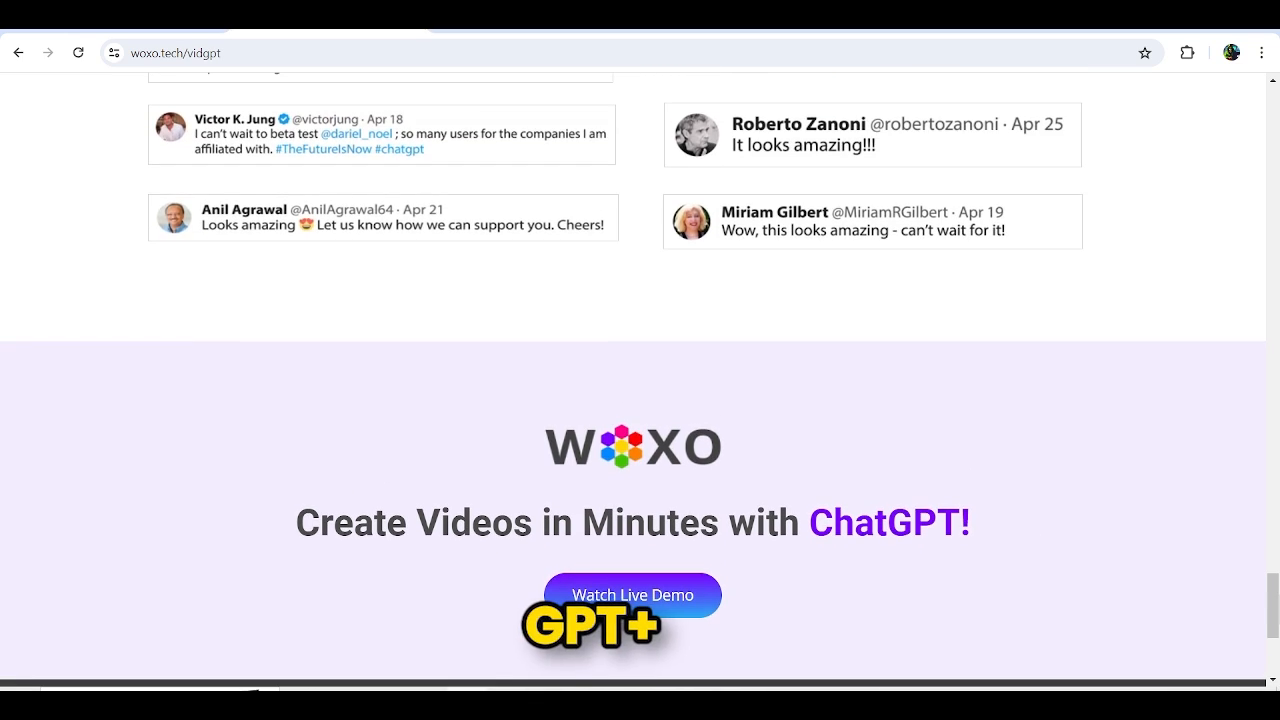
pyautogui.scroll(3)
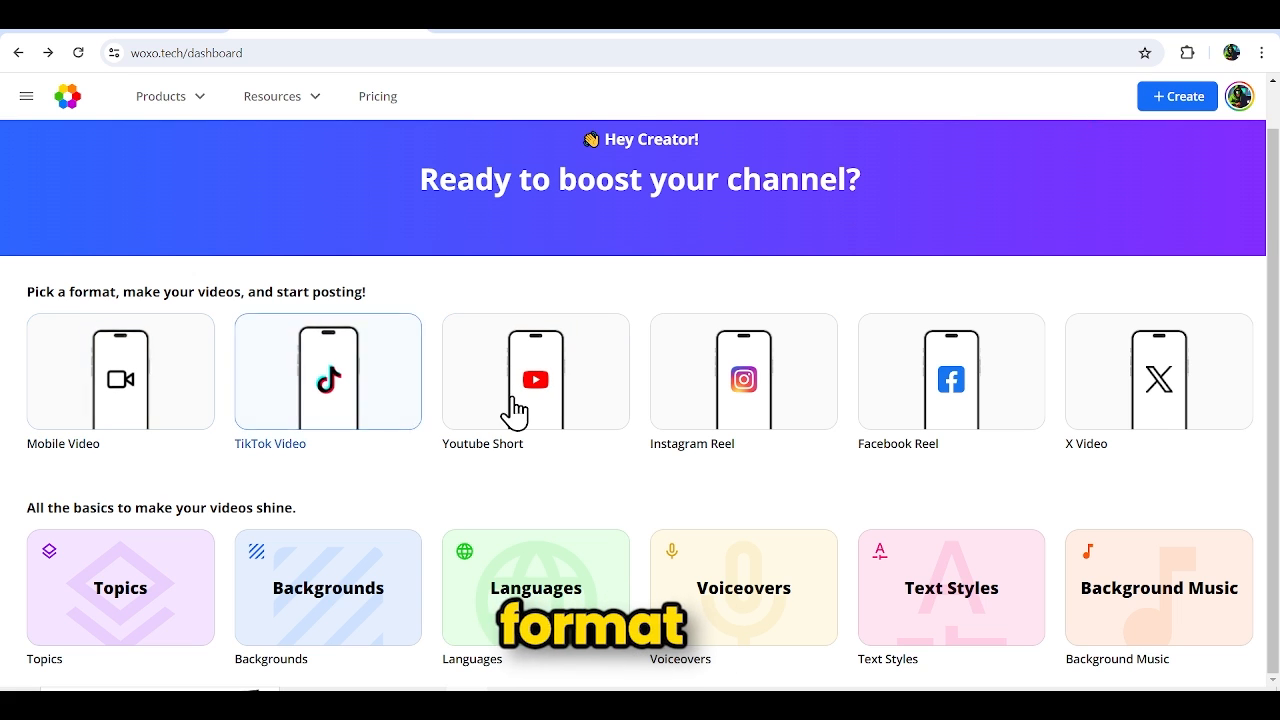
# Start a Woxo Base YouTube Short with a prompt for American English ancient-history fact videos
pyautogui.click(530, 386)
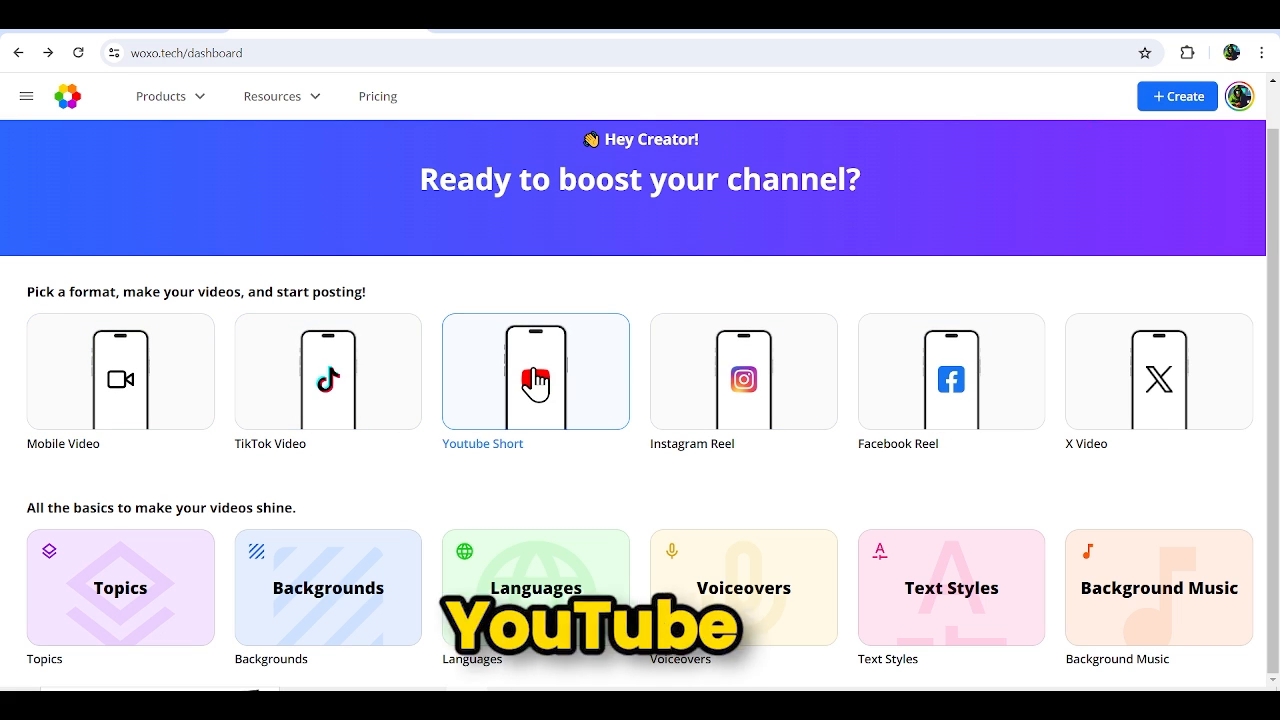
pyautogui.click(535, 372)
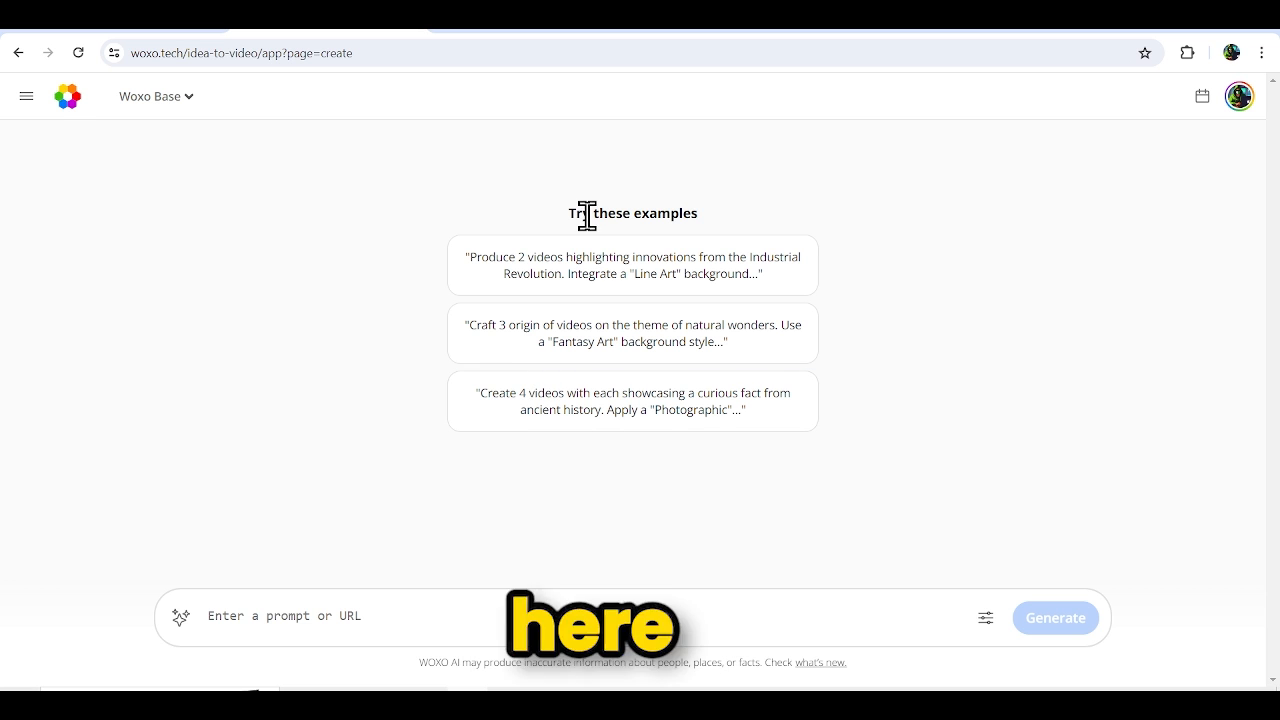
pyautogui.click(155, 96)
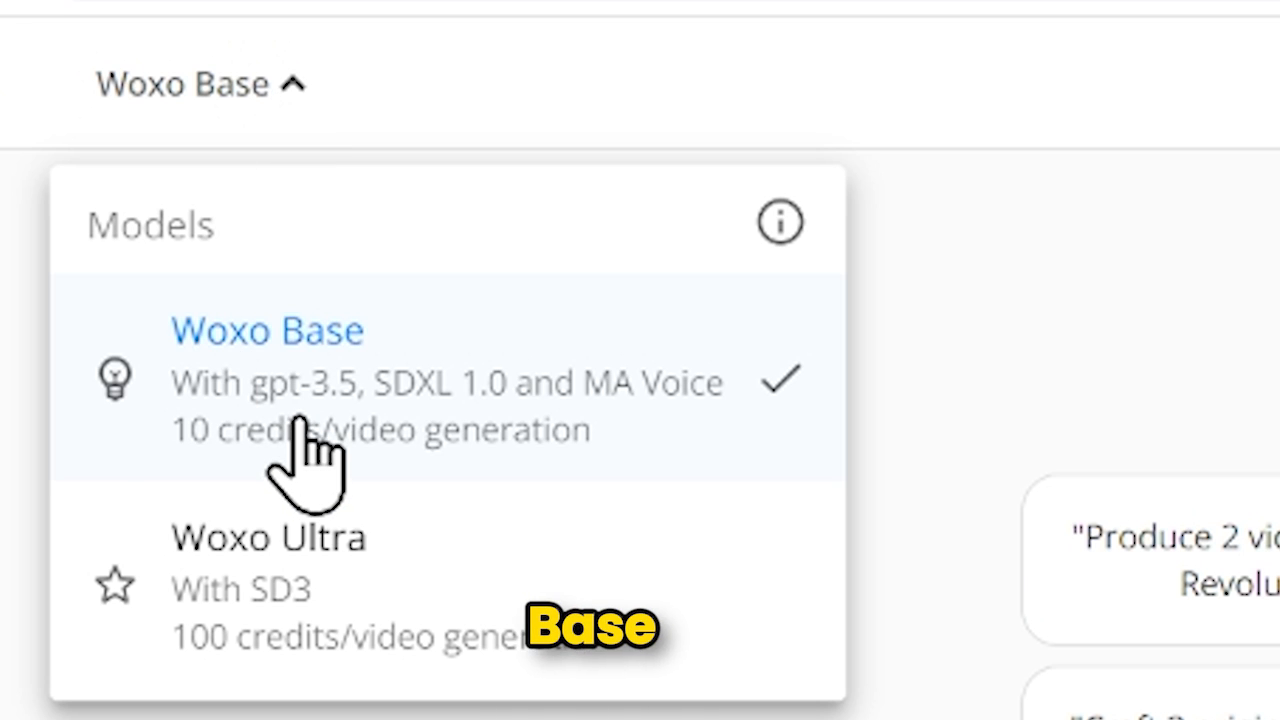
pyautogui.moveTo(535, 605)
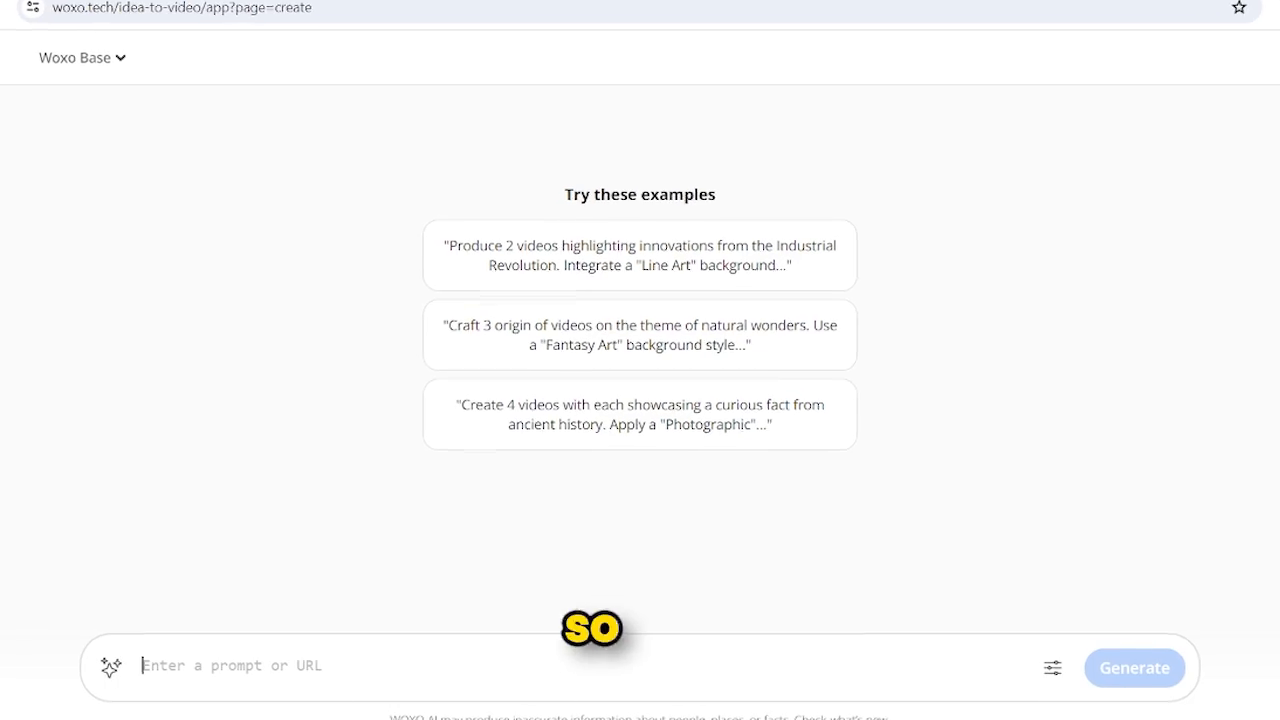
pyautogui.write('Create 10 videos in American English, each with a fact from ancient history, styled with a Photographic background. Start with a question to spark curiosity, follow with a fact related to the question but leave it unanswered, then reveal the answer, and conclude with another fact related to the answer.')
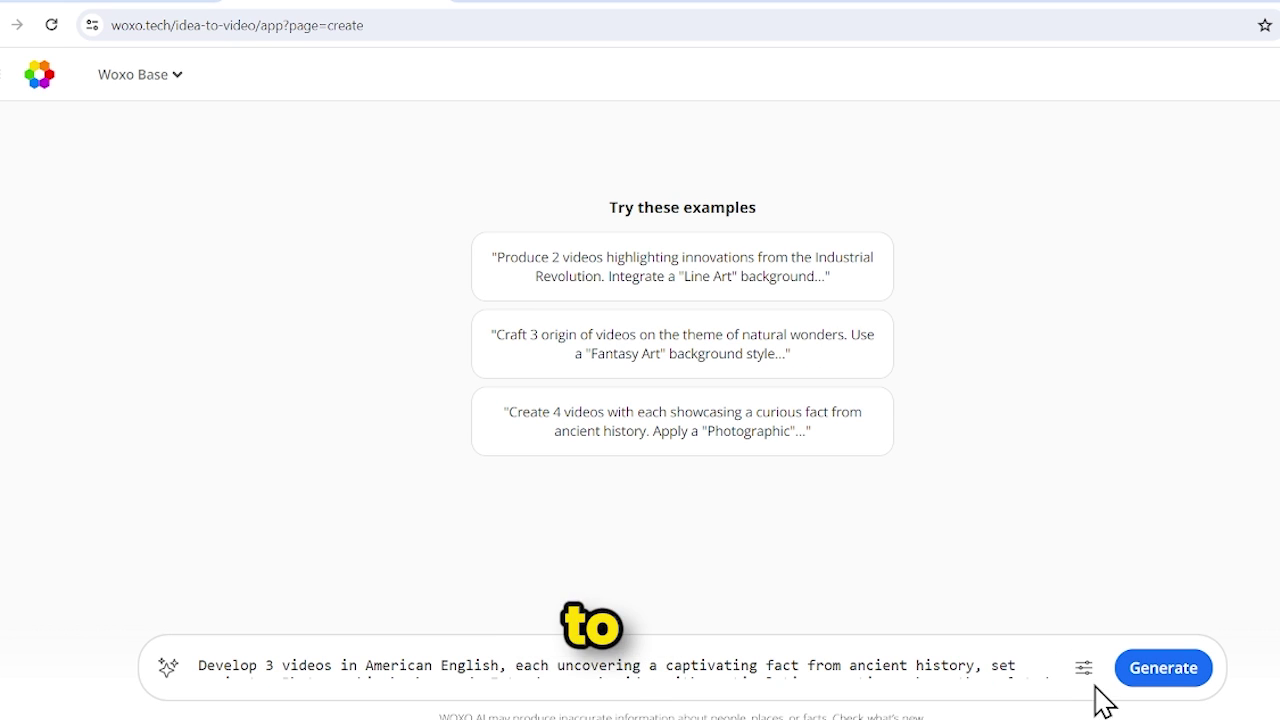
pyautogui.click(1083, 667)
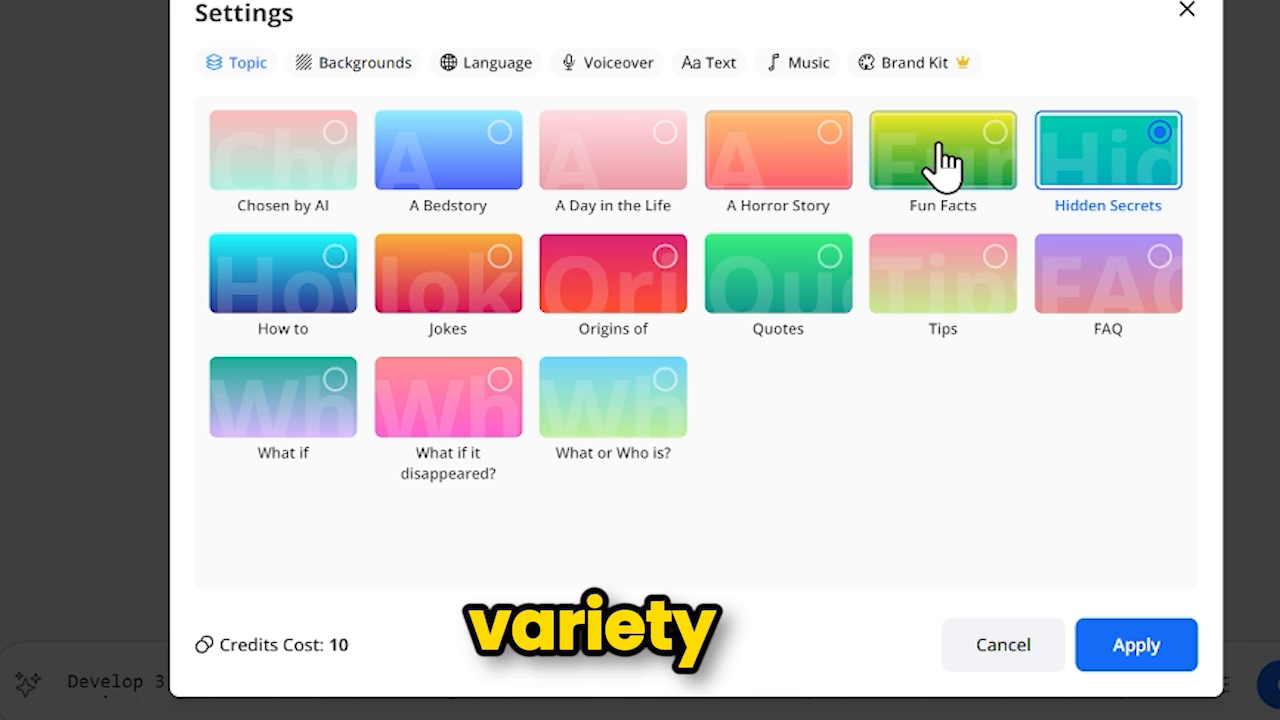
# Set the topic to A Horror Story and the background style to Analog Film
pyautogui.click(777, 150)
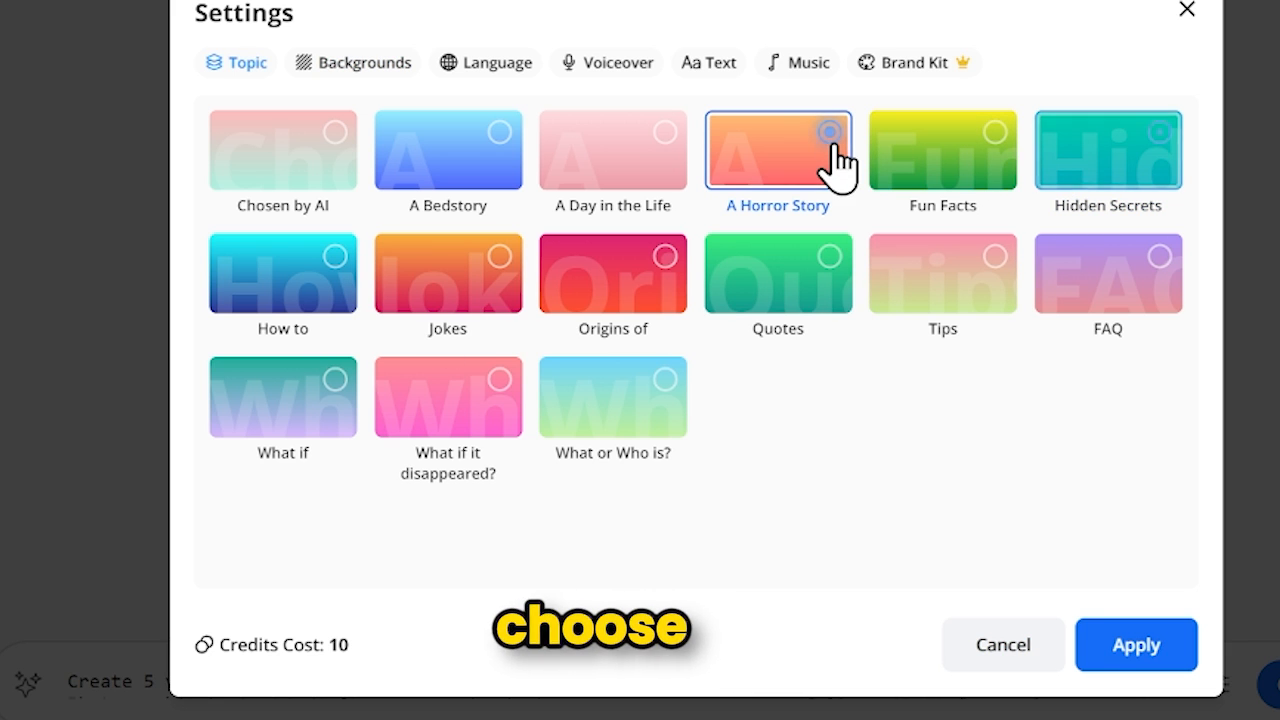
pyautogui.click(365, 62)
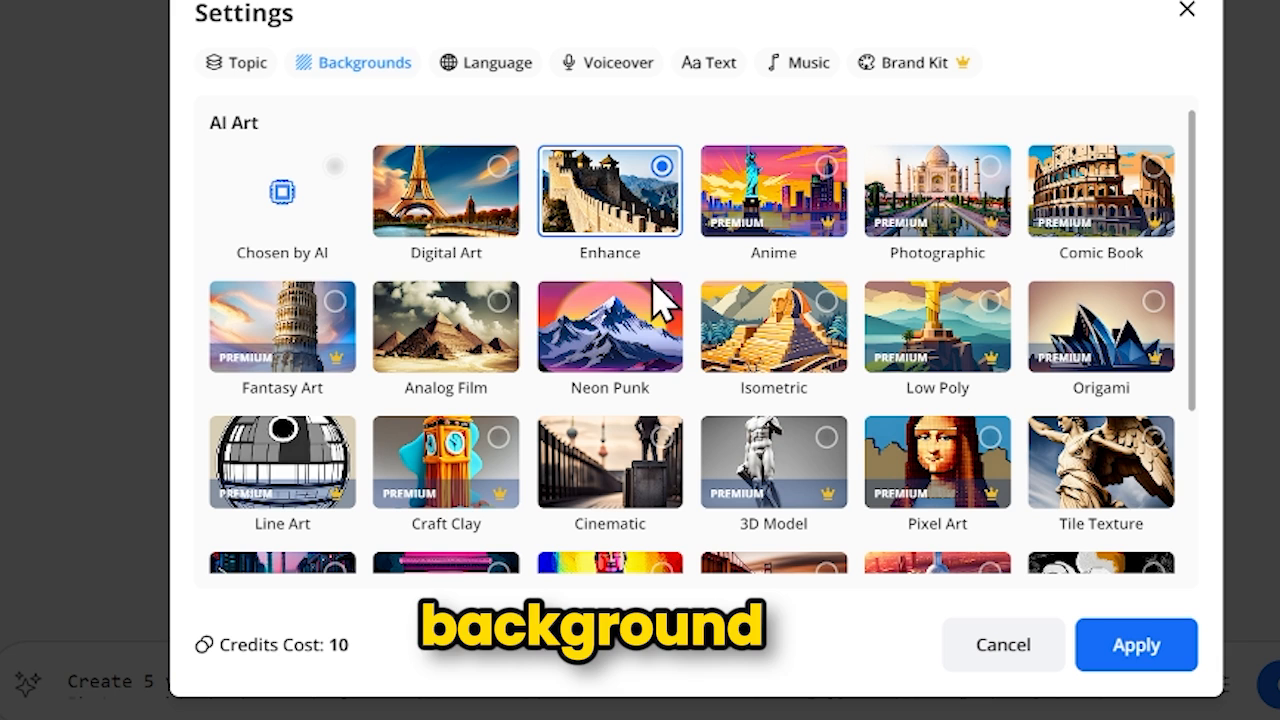
pyautogui.click(446, 326)
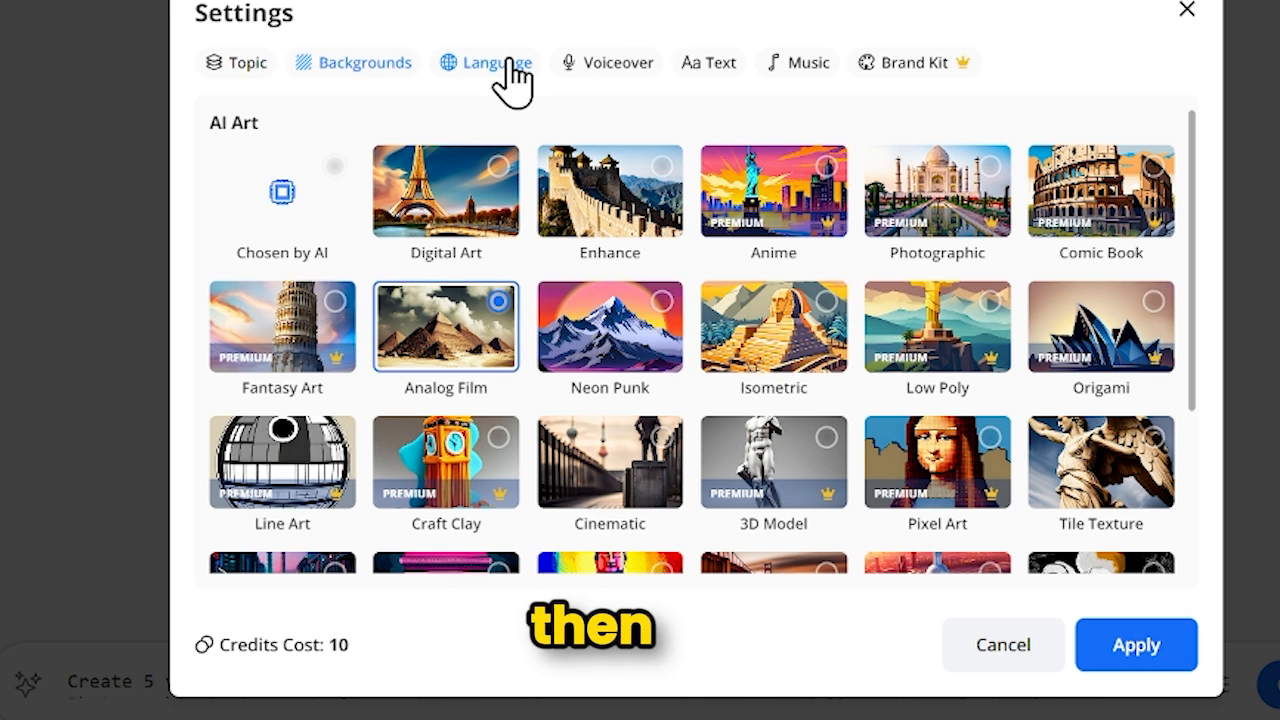
pyautogui.click(496, 62)
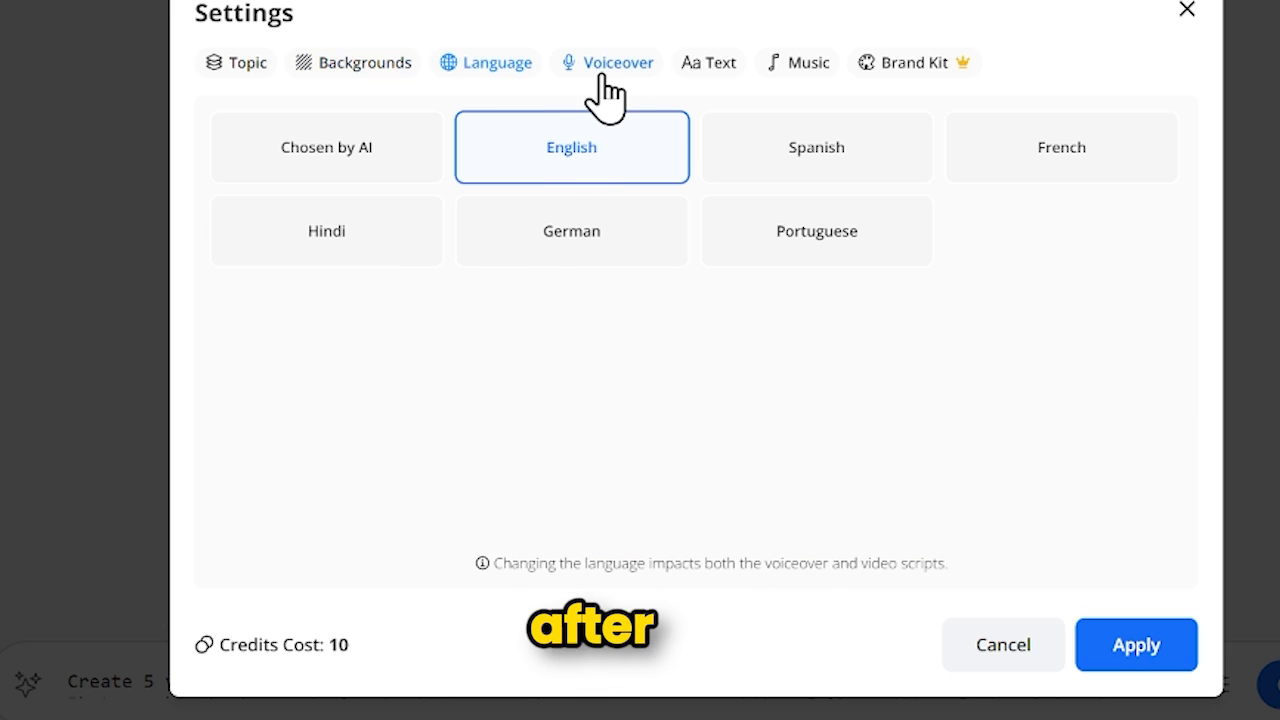
# Choose Eric's Hopeful voiceover, Boldify word-by-word captions, and Dark and Epic music
pyautogui.click(617, 63)
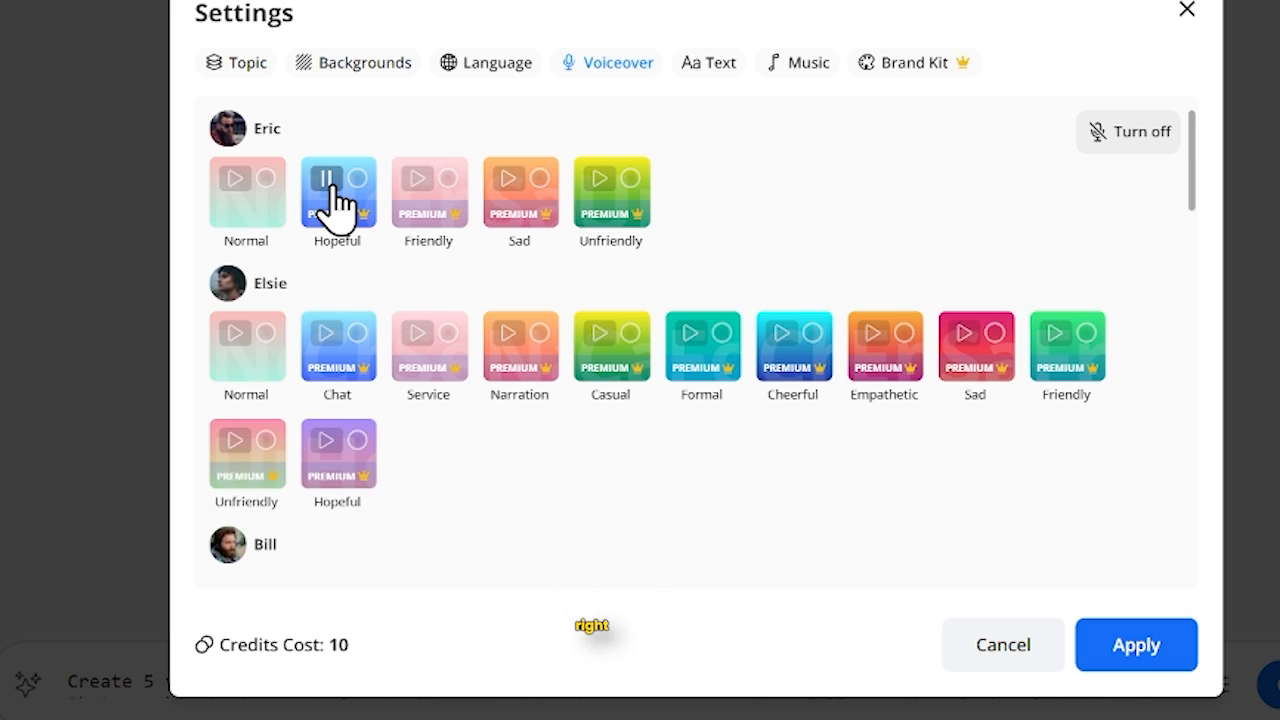
pyautogui.click(322, 178)
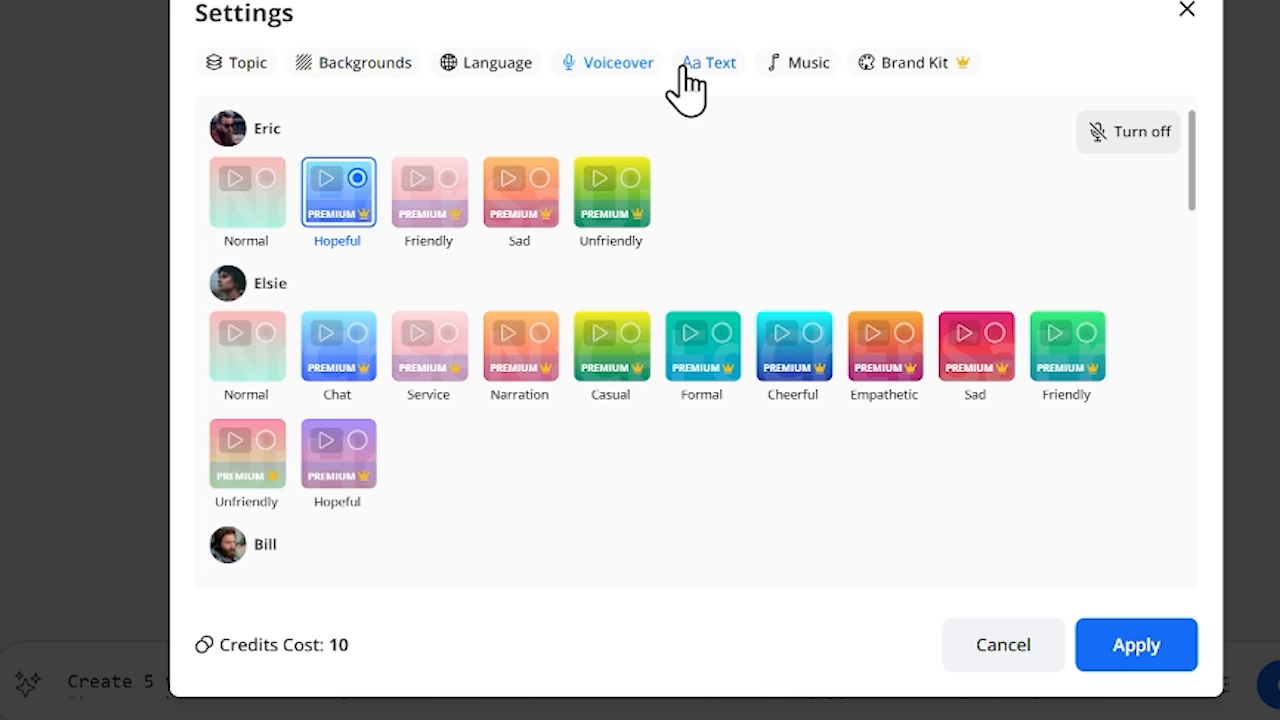
pyautogui.click(707, 62)
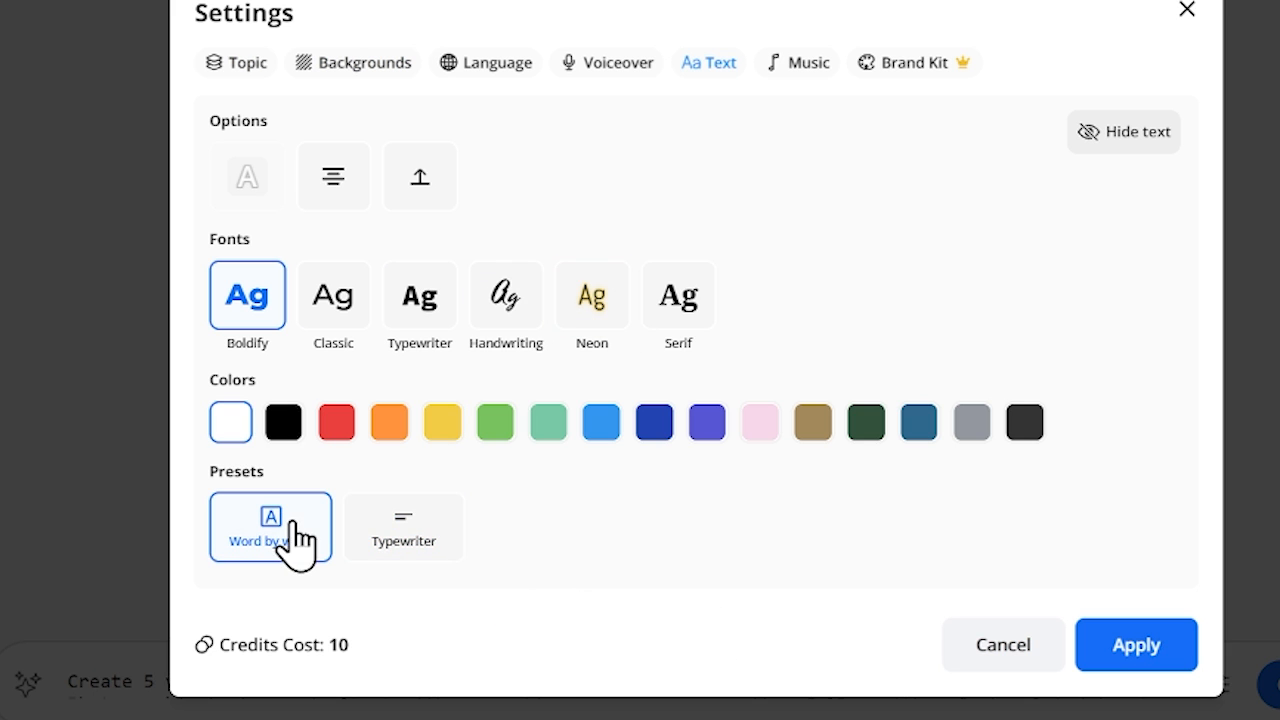
pyautogui.click(795, 62)
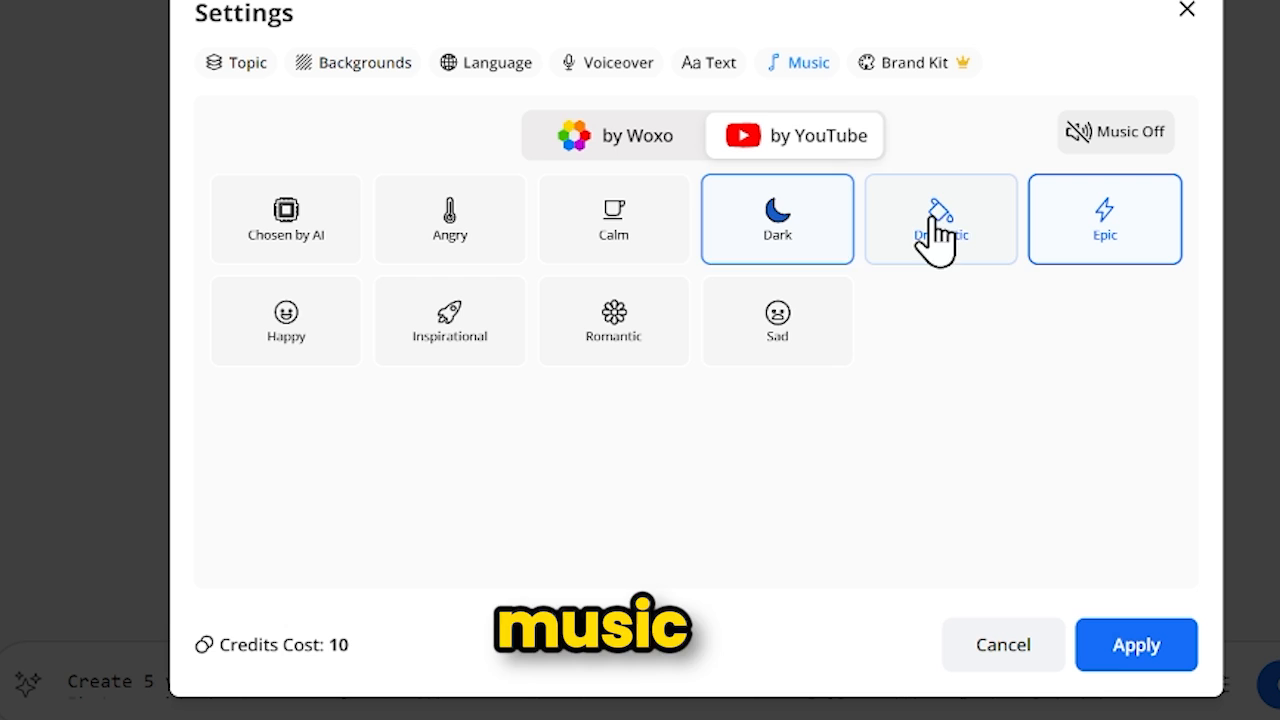
pyautogui.click(940, 219)
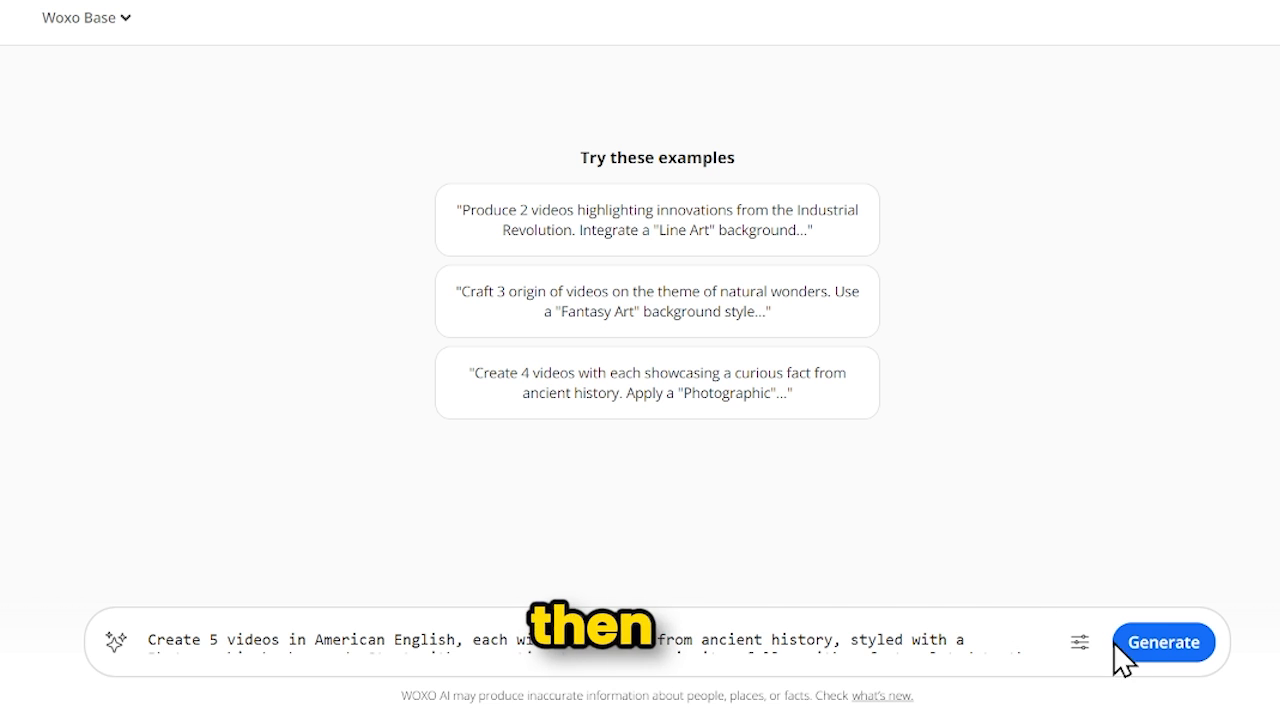
# Generate the five horror-history videos, preview Video 3/5, and view its posting schedule
pyautogui.click(1163, 642)
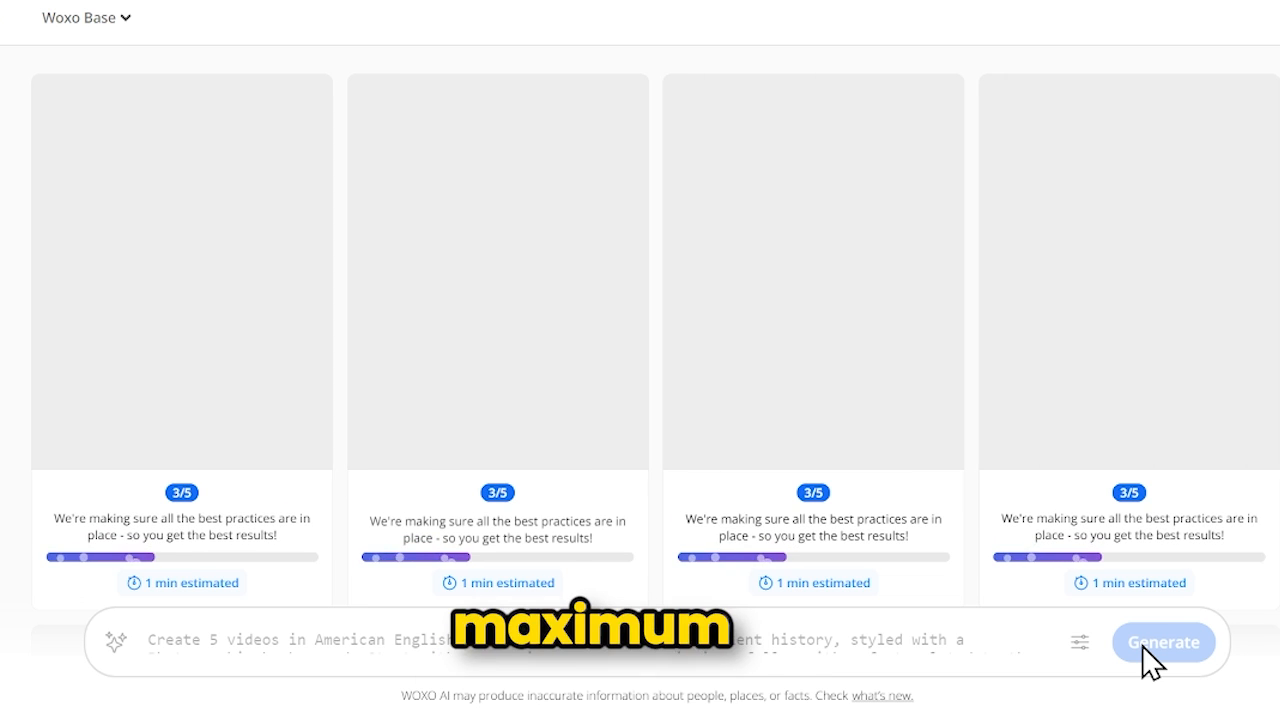
pyautogui.click(1163, 642)
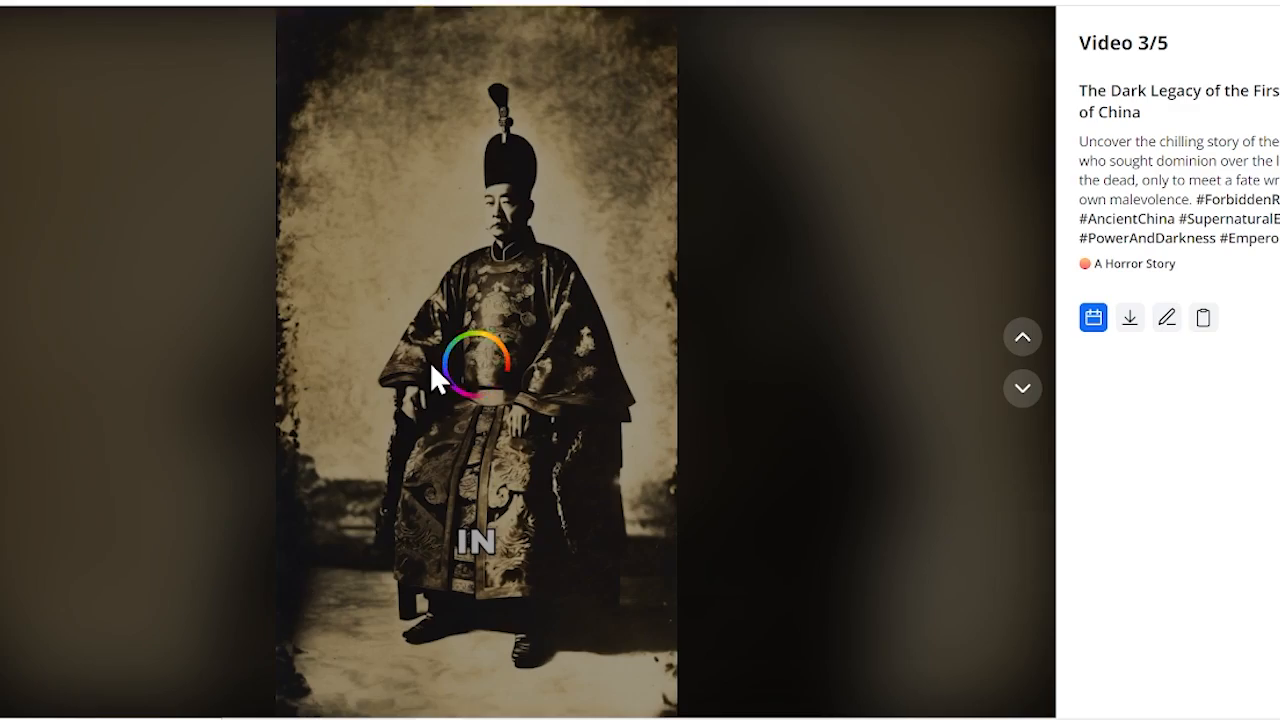
pyautogui.click(446, 385)
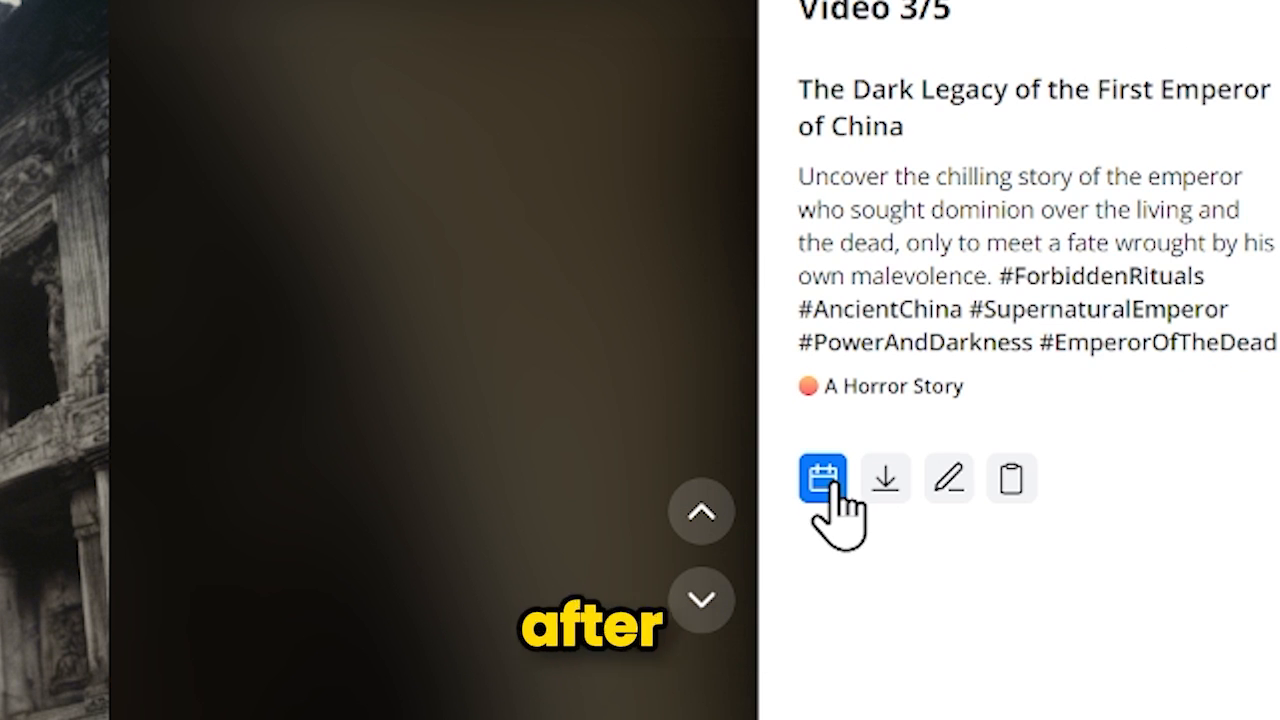
pyautogui.click(823, 480)
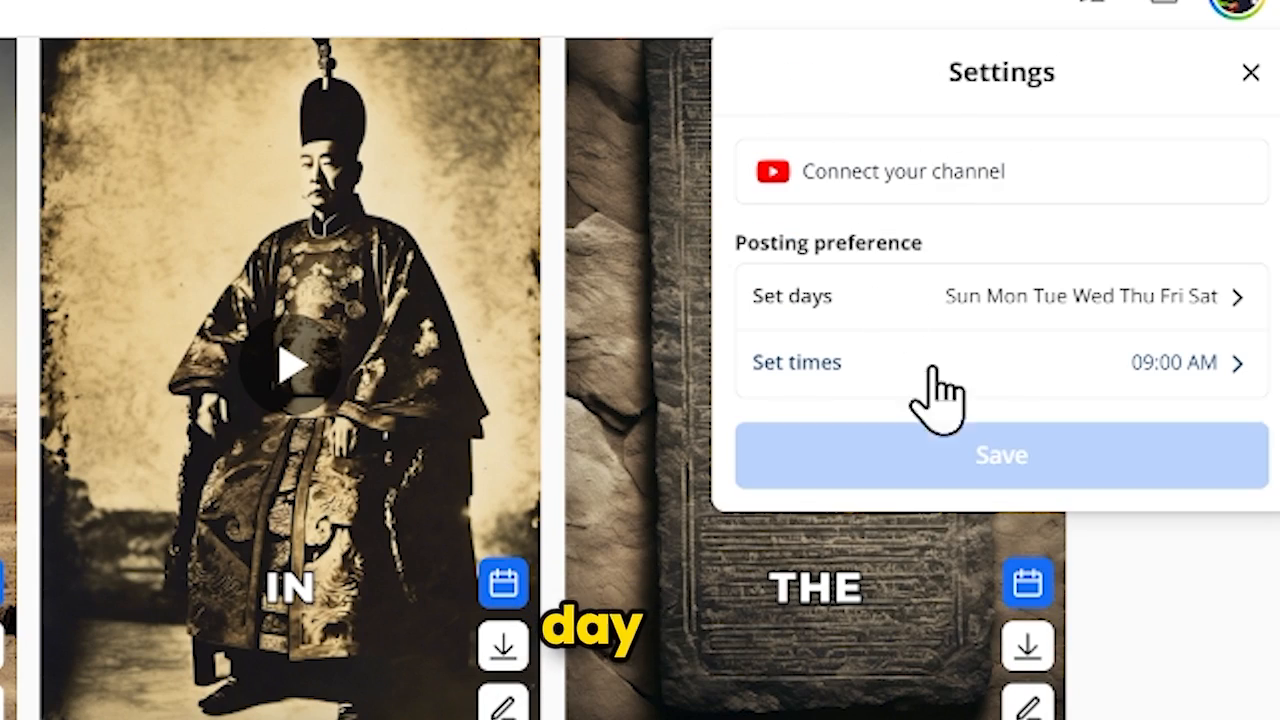
pyautogui.click(1250, 72)
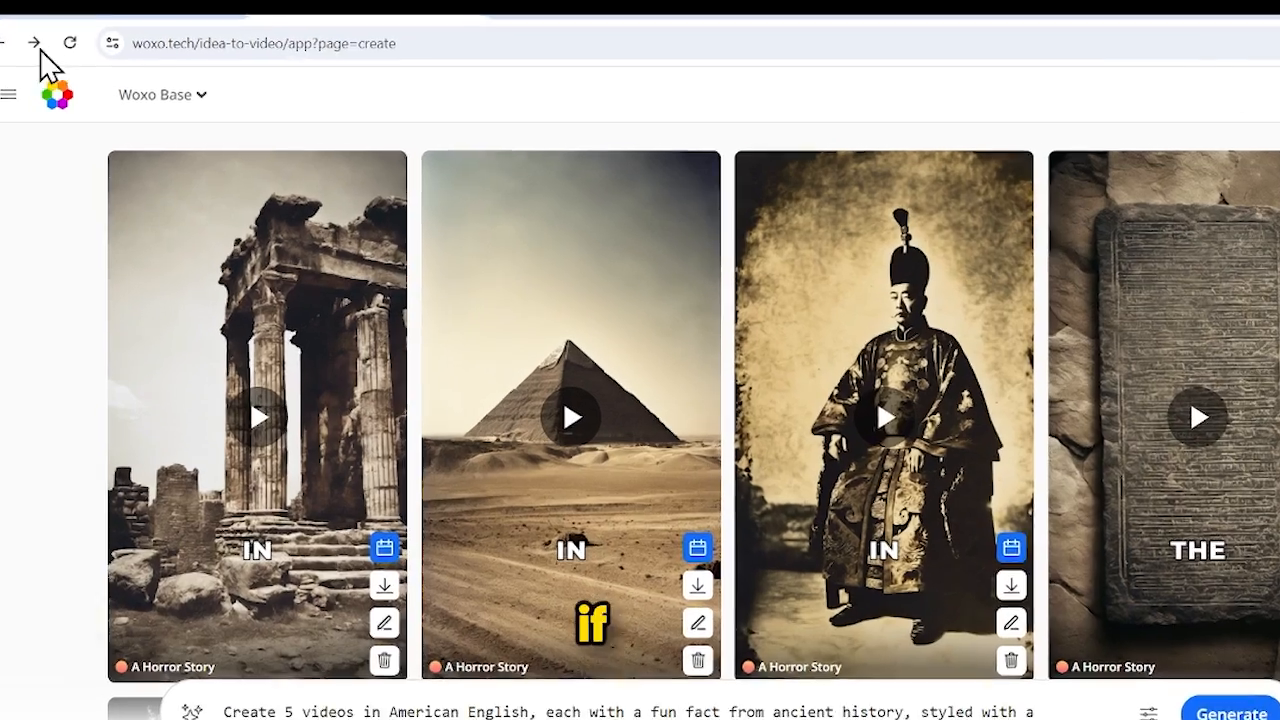
# Switch to Woxo Ultra, generate the Untold Titanic Facts video, and play it
pyautogui.click(155, 94)
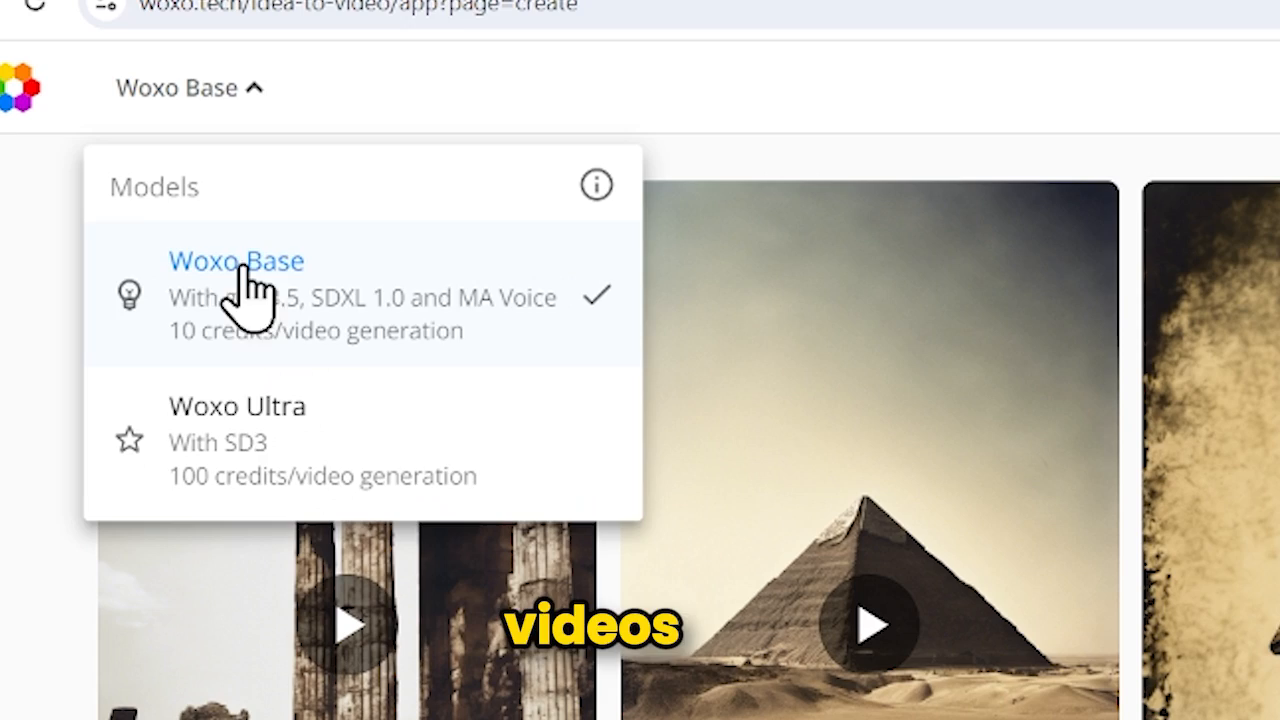
pyautogui.click(237, 406)
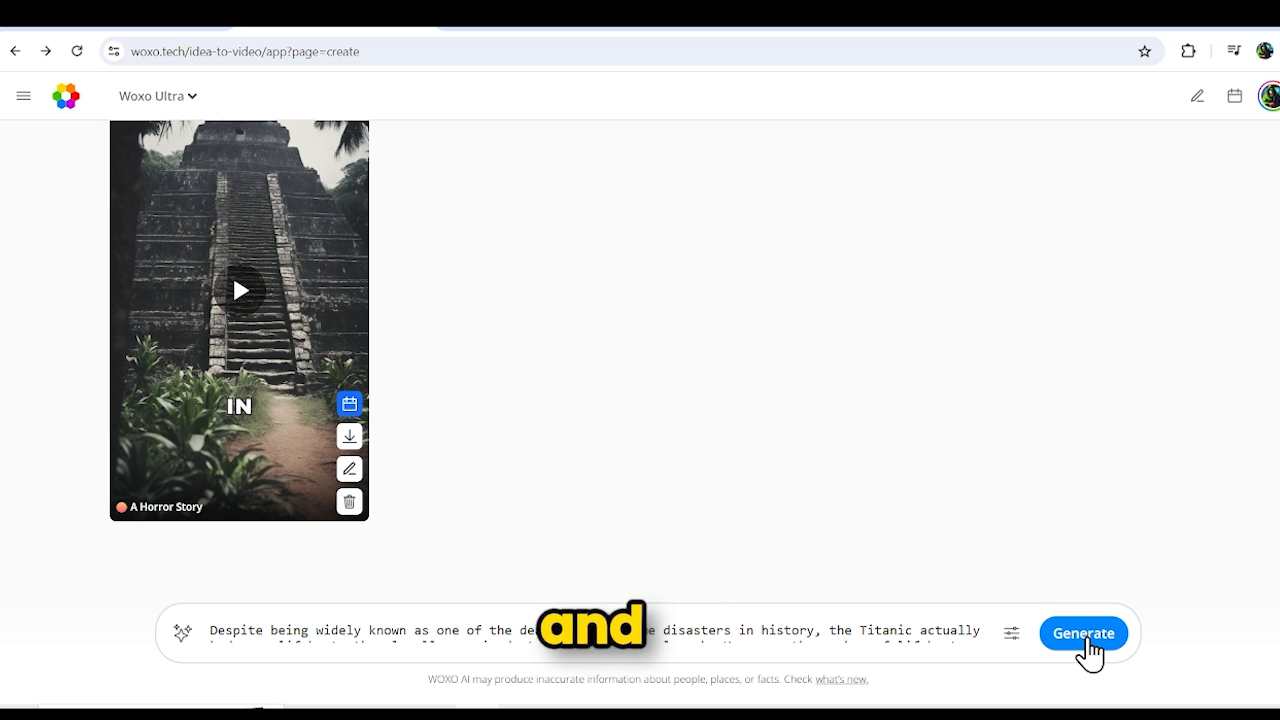
pyautogui.click(1082, 632)
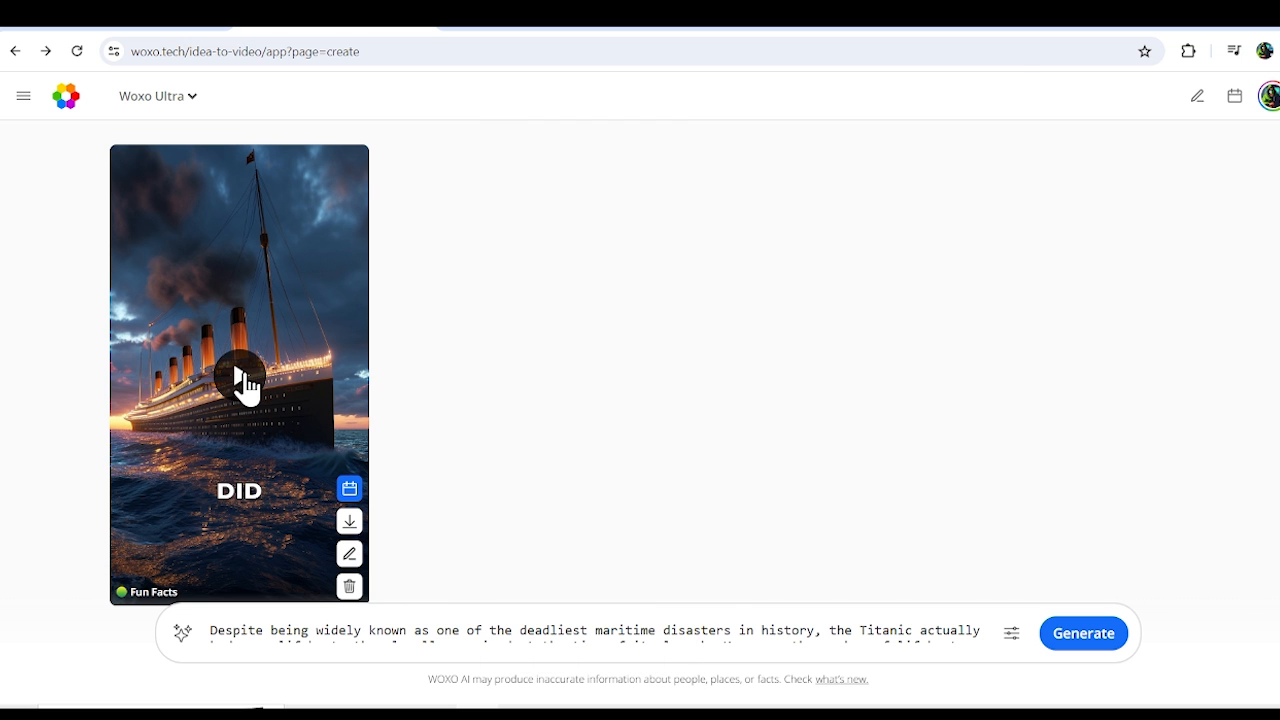
pyautogui.click(240, 388)
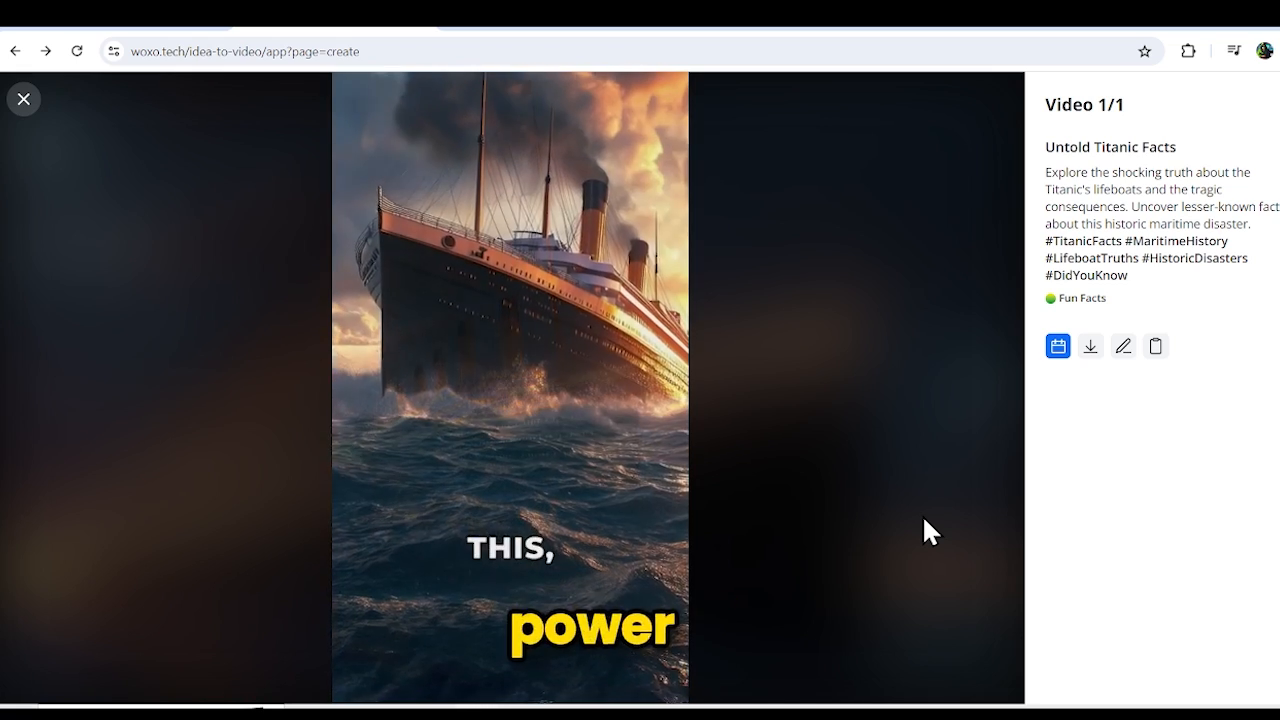
# Close the video viewer to begin a new prompt
pyautogui.click(165, 90)
pyautogui.write('fun fact about')
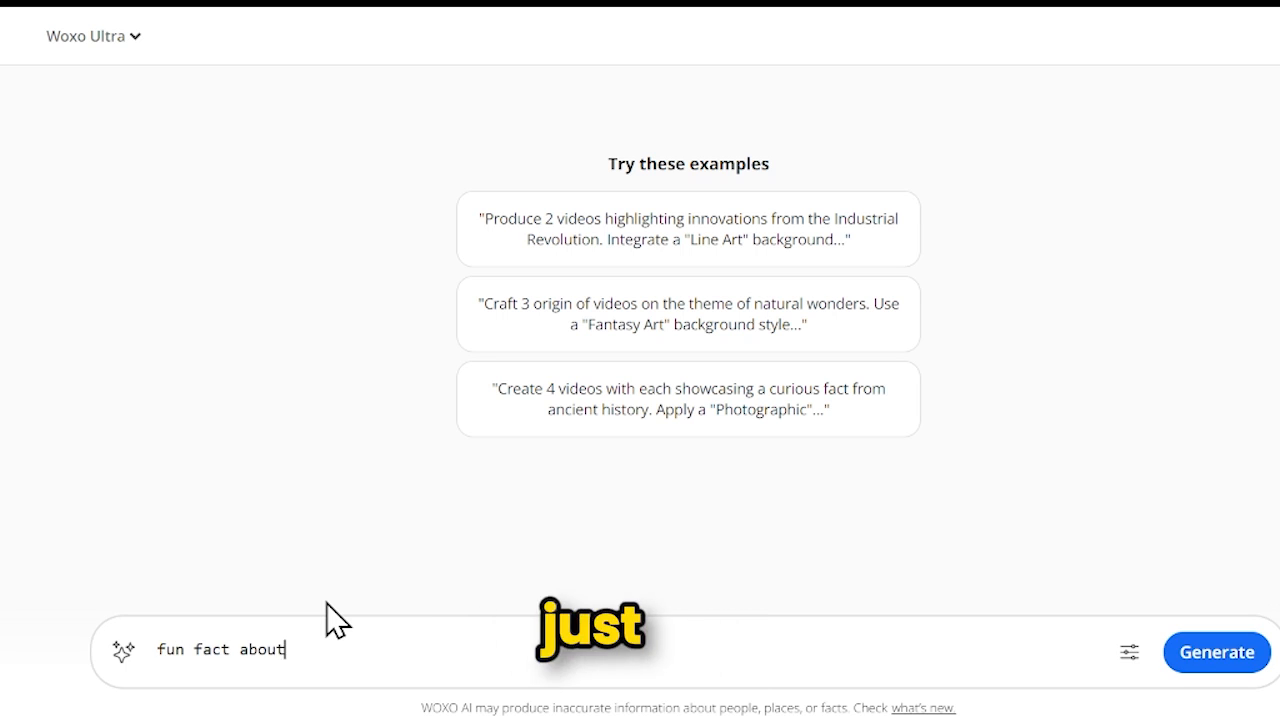
# Complete the prompt as 'fun fact about Titanic ship' and go to the pricing plans page
pyautogui.write('Titanic ship')
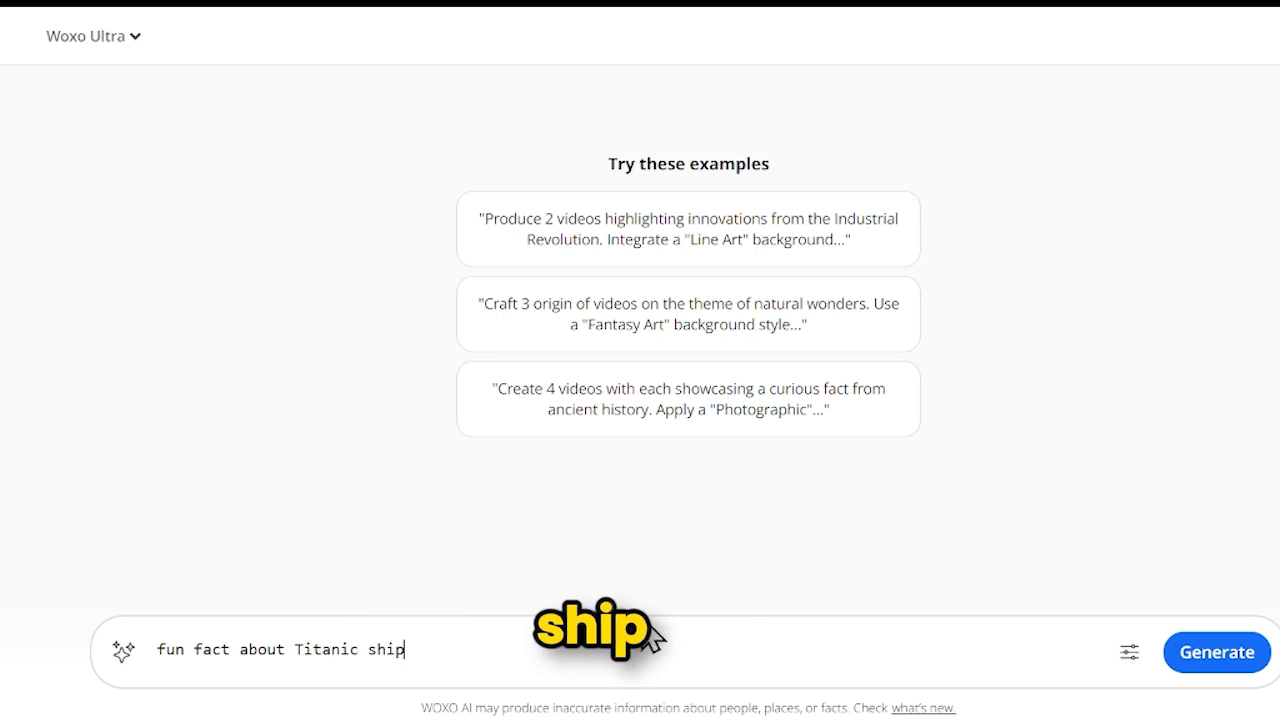
pyautogui.click(1216, 652)
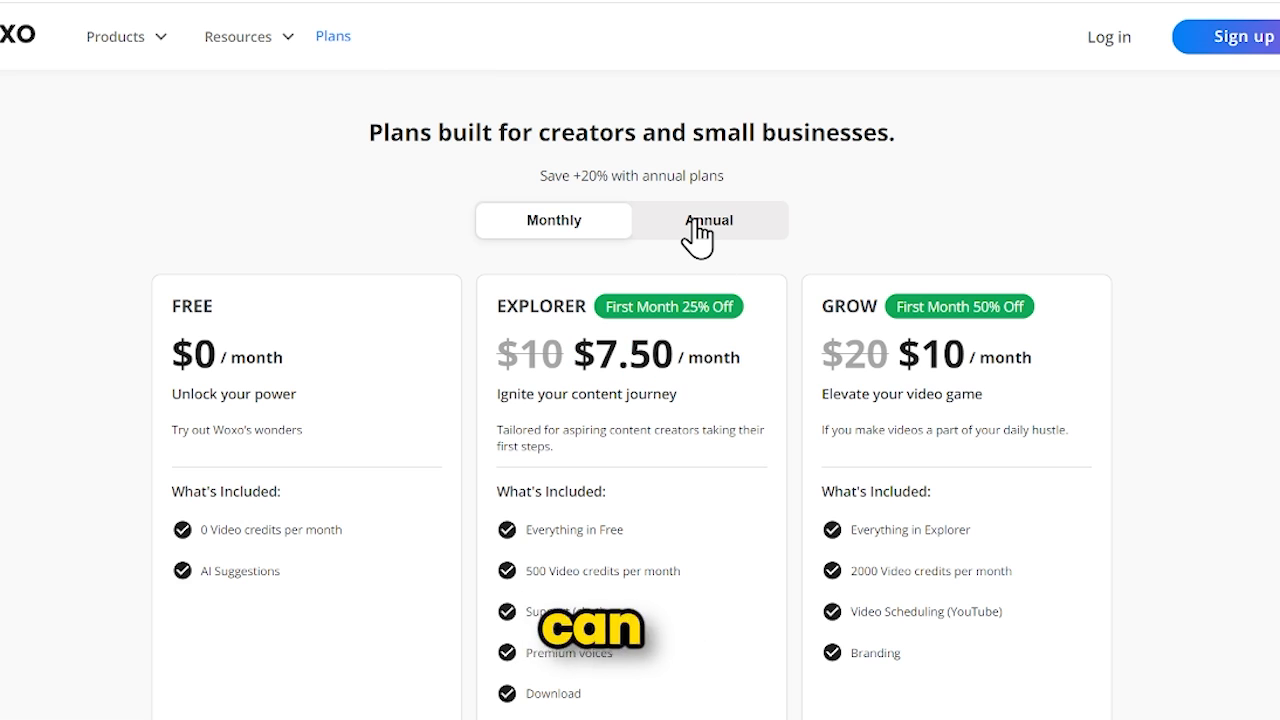
# Compare annual and monthly plan prices, then open Referral Program from the account menu
pyautogui.click(553, 220)
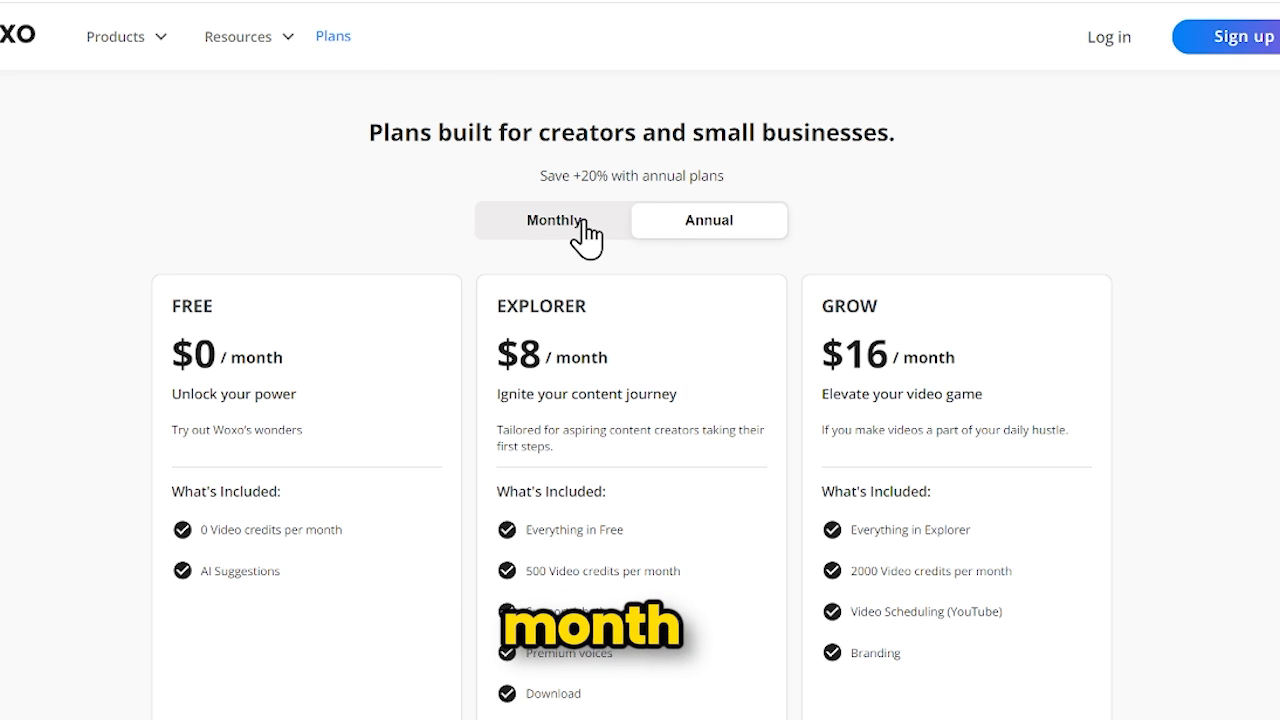
pyautogui.click(553, 220)
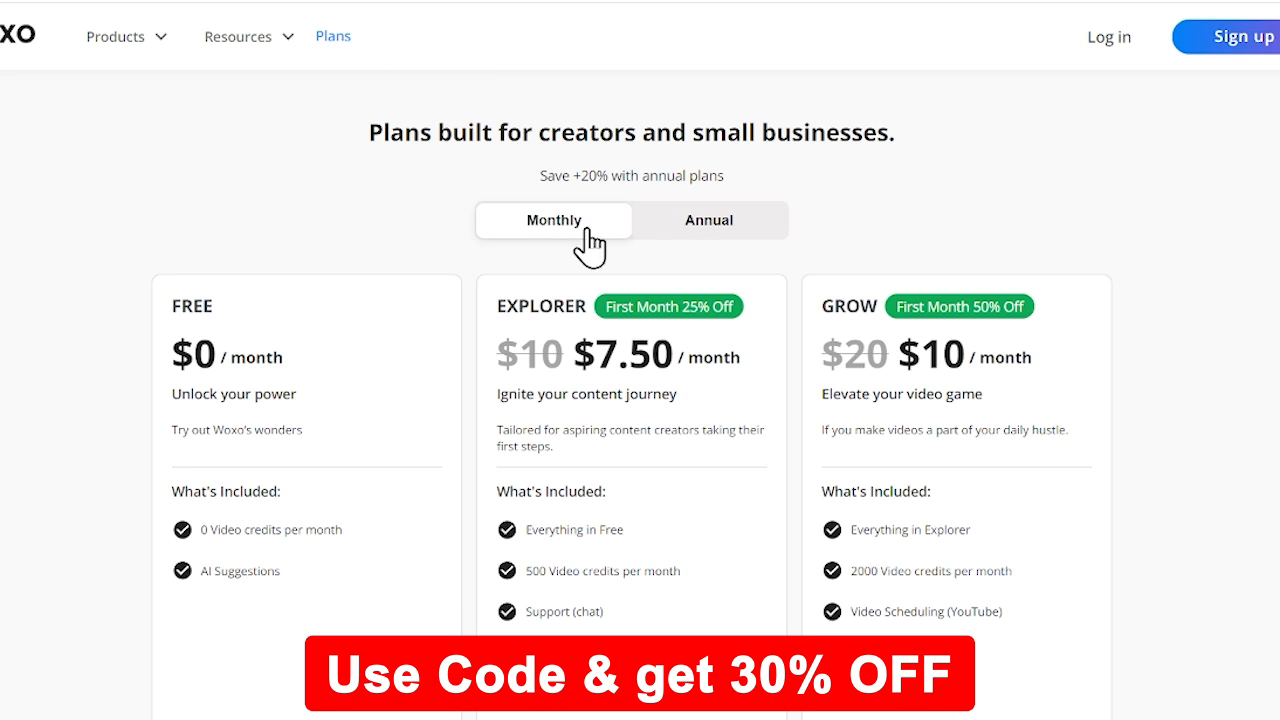
pyautogui.moveTo(920, 355)
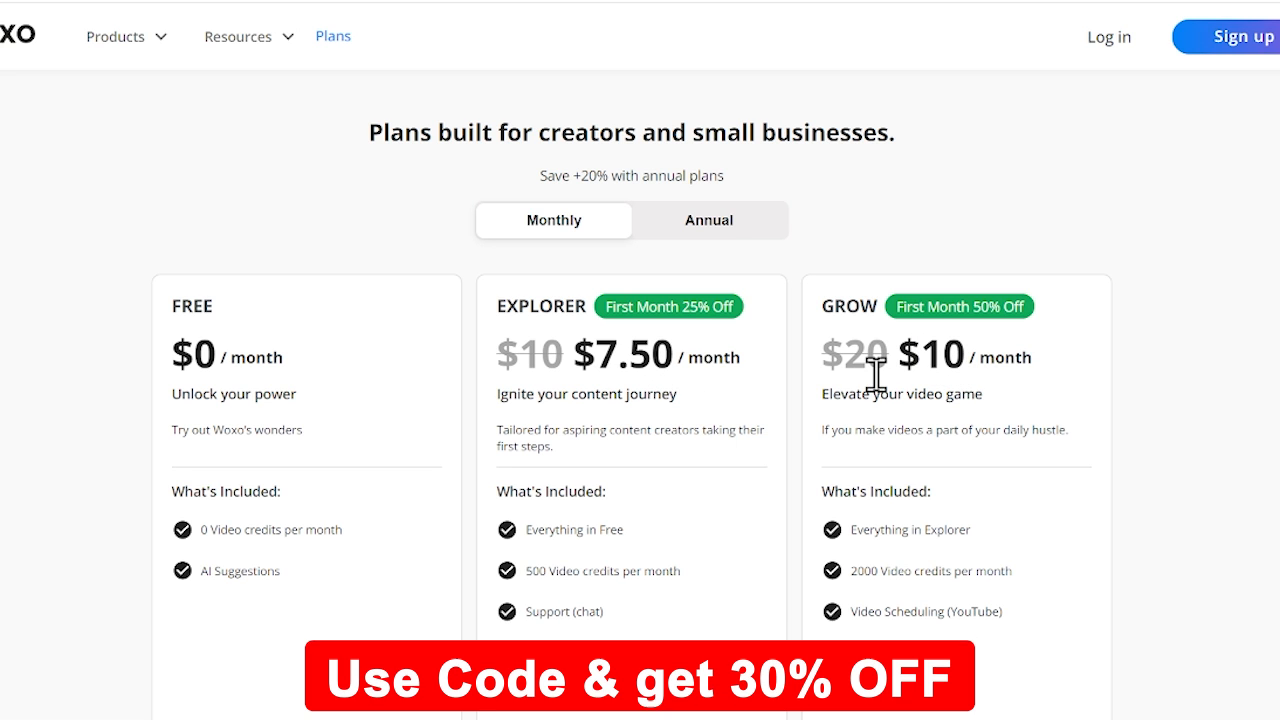
pyautogui.click(1230, 10)
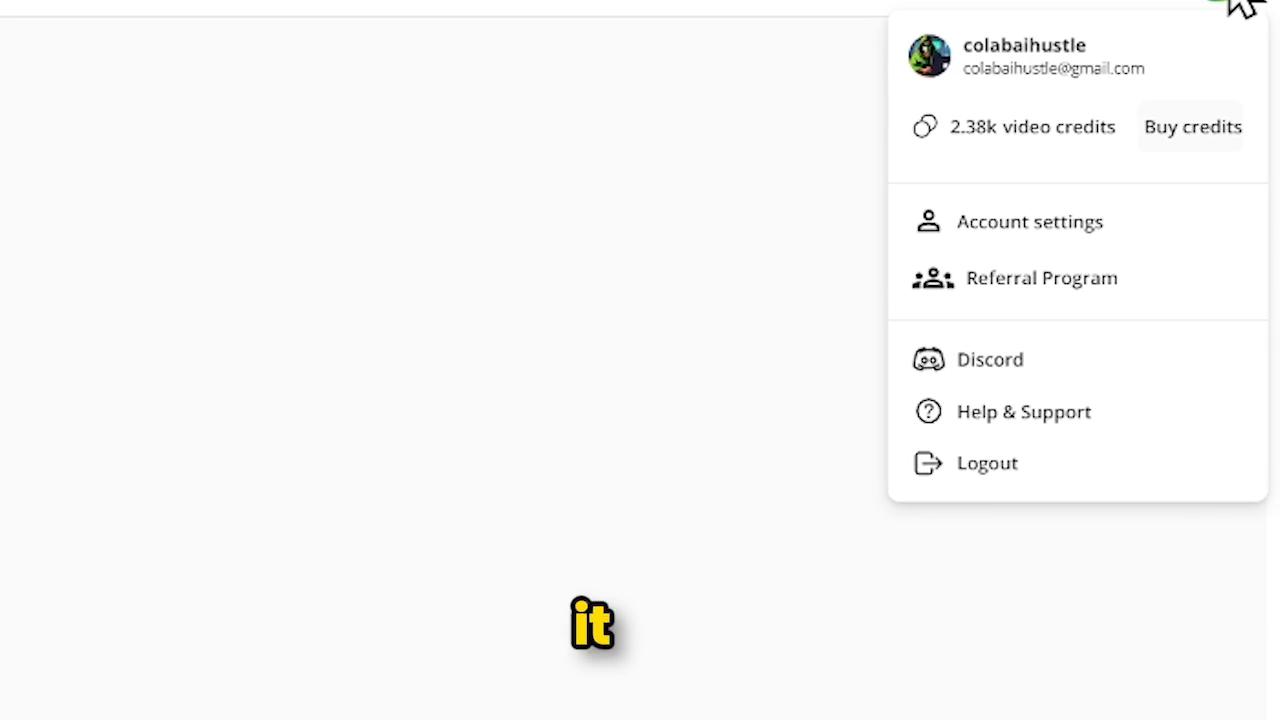
pyautogui.click(1043, 278)
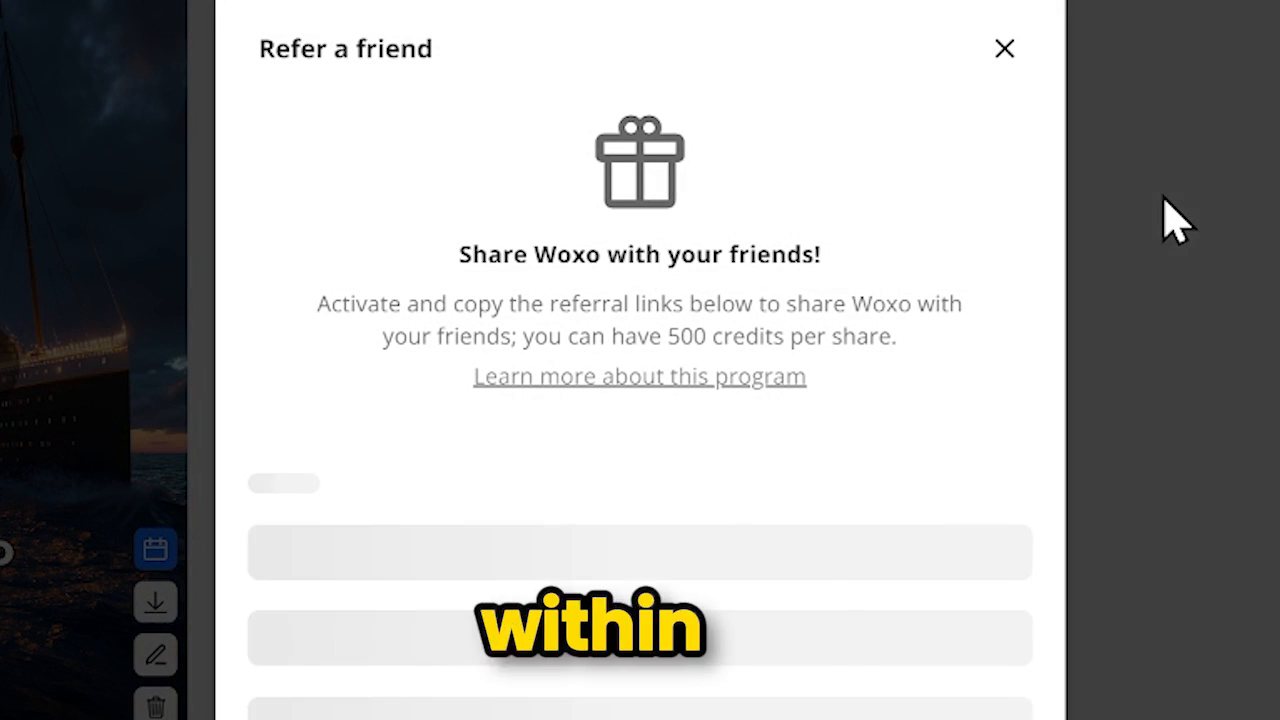